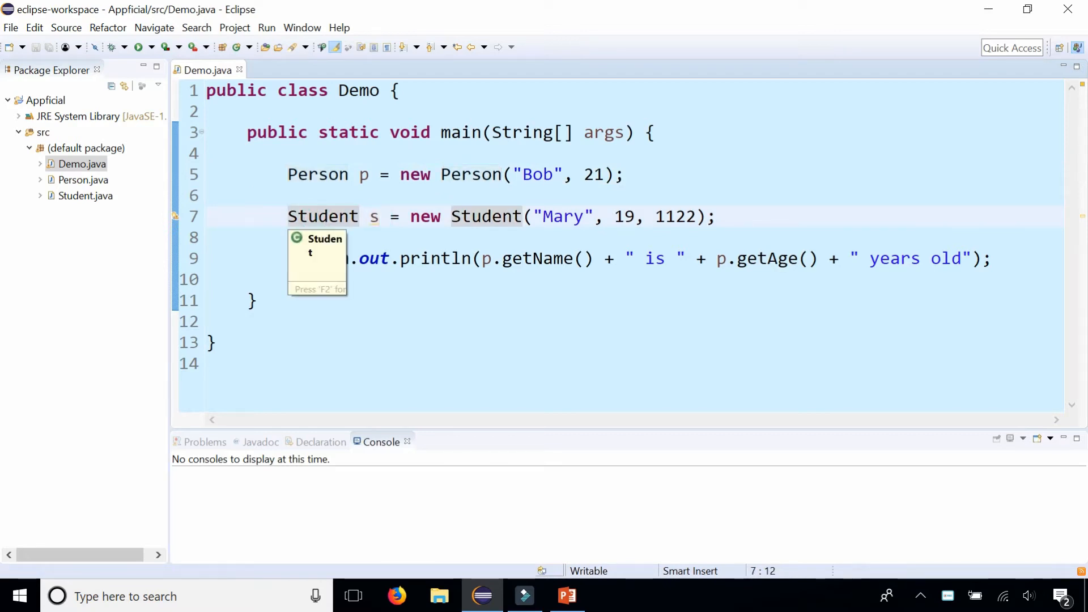
Review the 'Student extends Person' class header, then return to Demo.java
{"action": "left_click", "coordinate": [284, 70]}
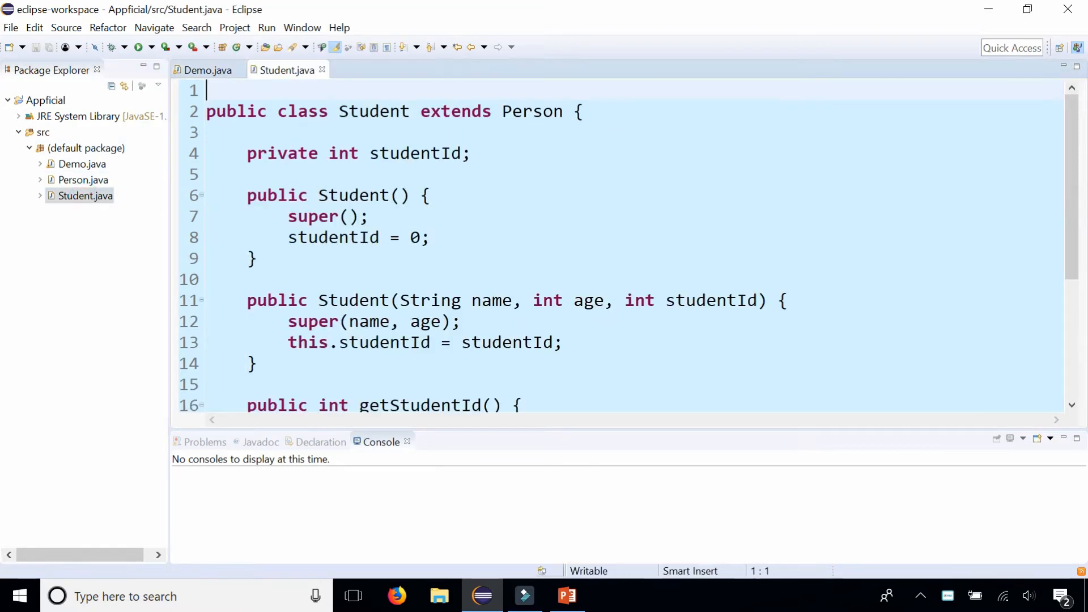
{"action": "left_click_drag", "start_coordinate": [430, 111], "coordinate": [563, 111]}
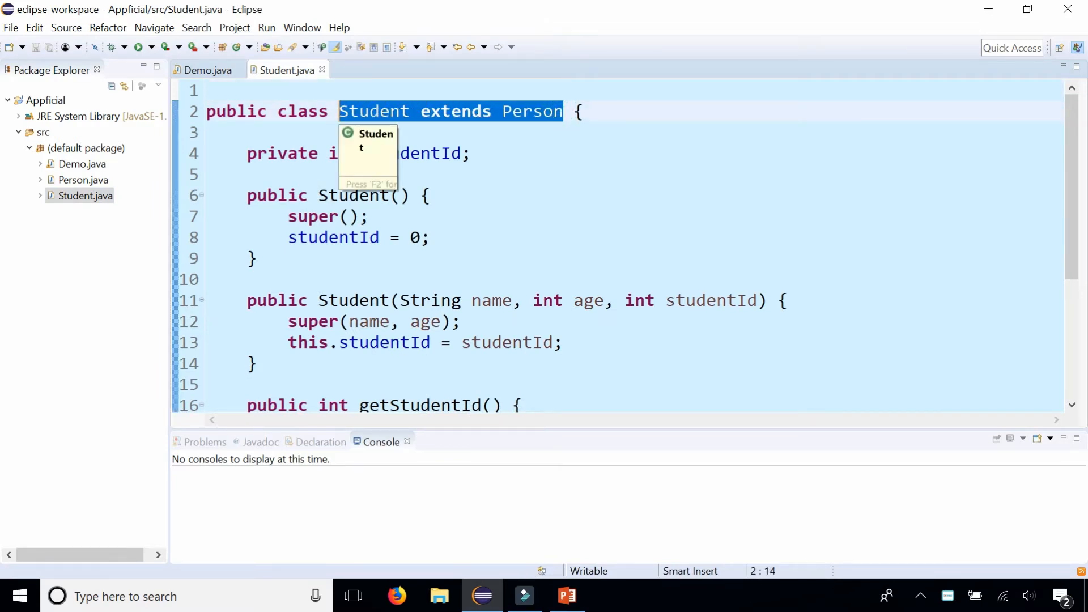
{"action": "left_click", "coordinate": [207, 71]}
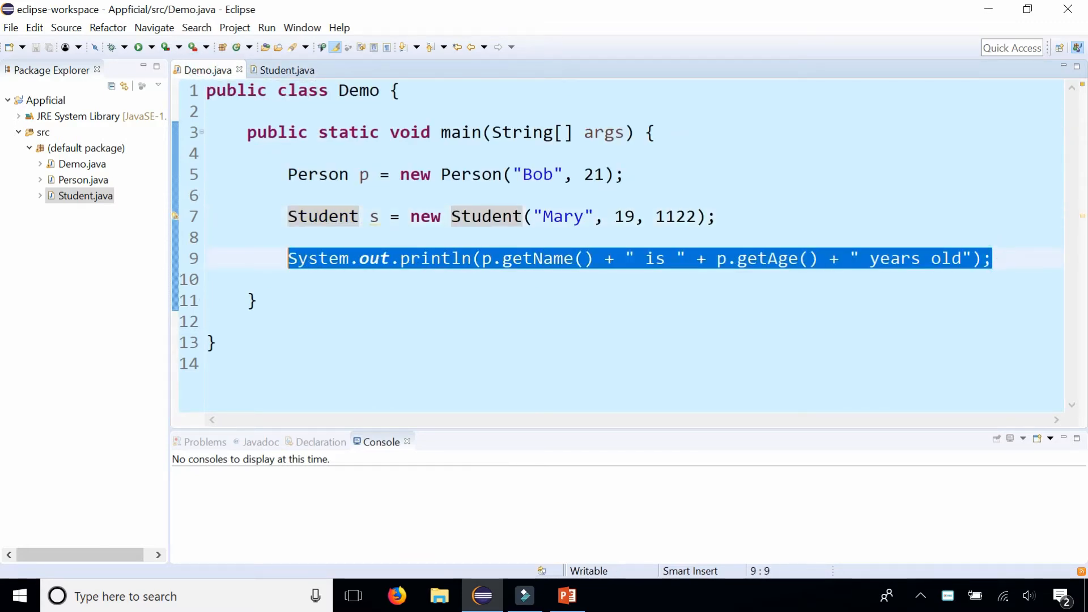
Run Demo so the console prints 'Bob is 21 years old', and select the println line
{"action": "left_click", "coordinate": [255, 300]}
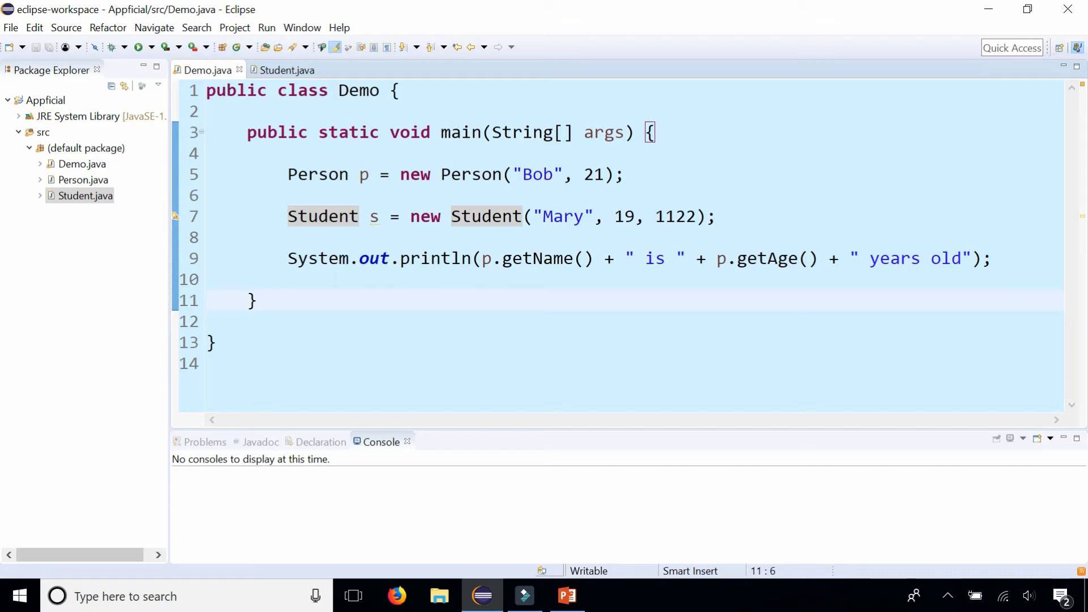
{"action": "left_click", "coordinate": [142, 47]}
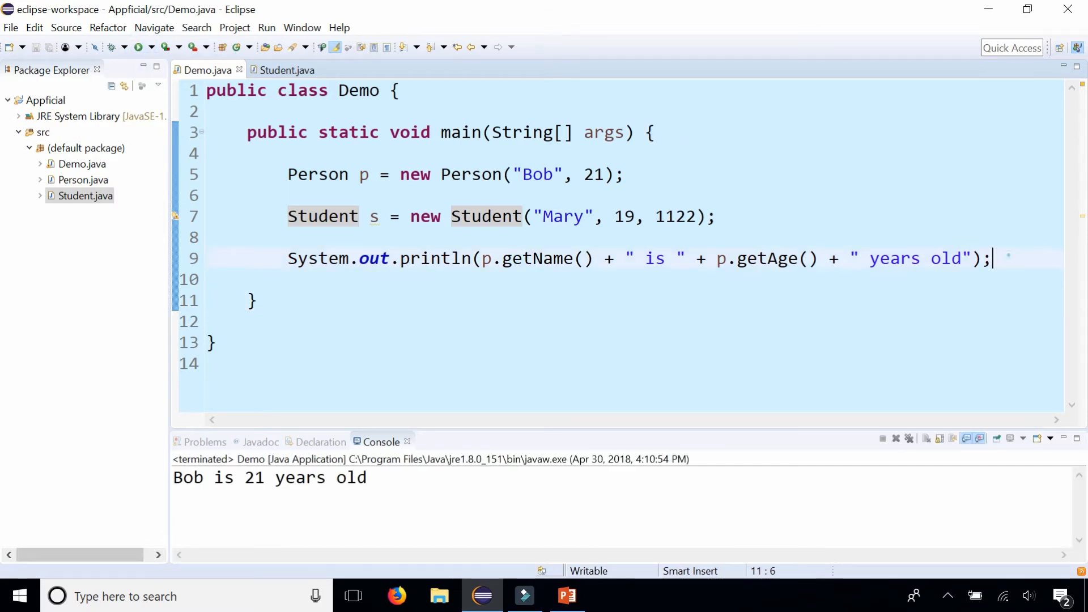
{"action": "triple_click", "coordinate": [624, 258]}
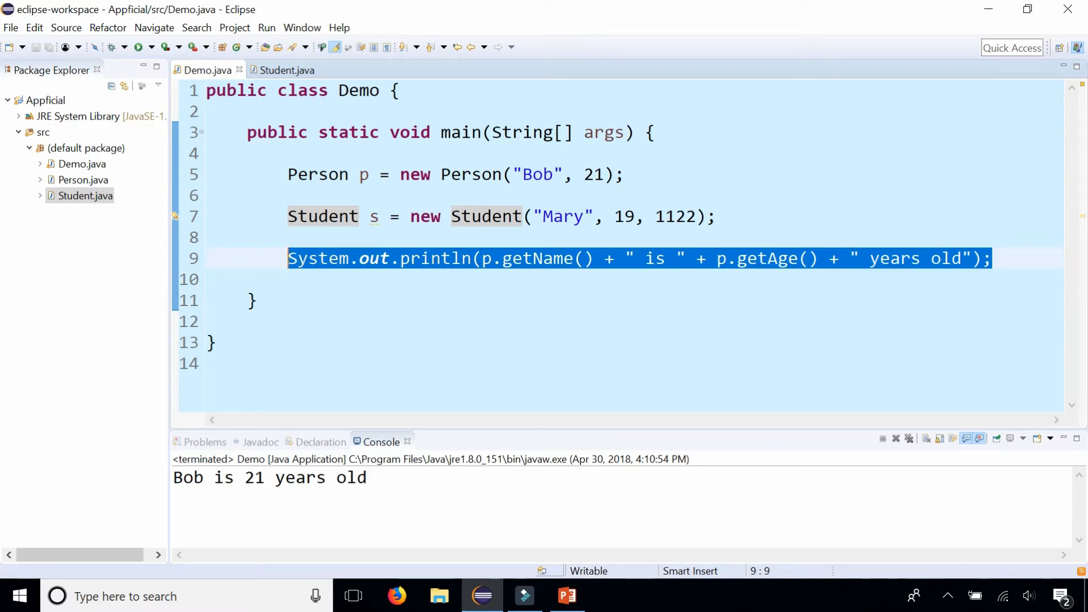
Cut the println from main and write a public display() method containing it in Person
{"action": "key", "text": "Delete"}
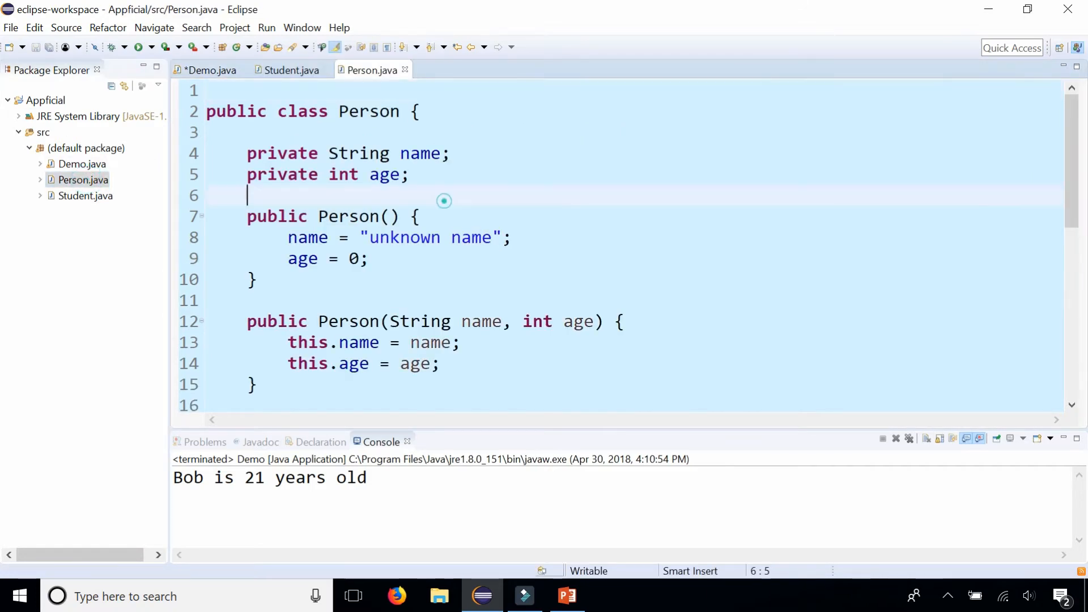
{"action": "type", "text": "public void d"}
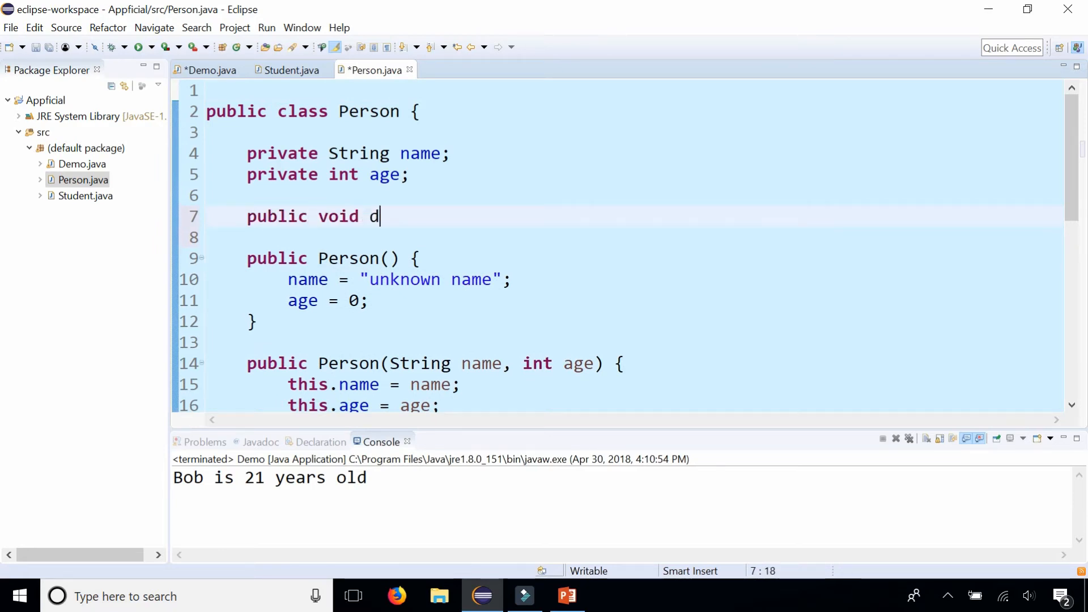
{"action": "type", "text": "isplay() {"}
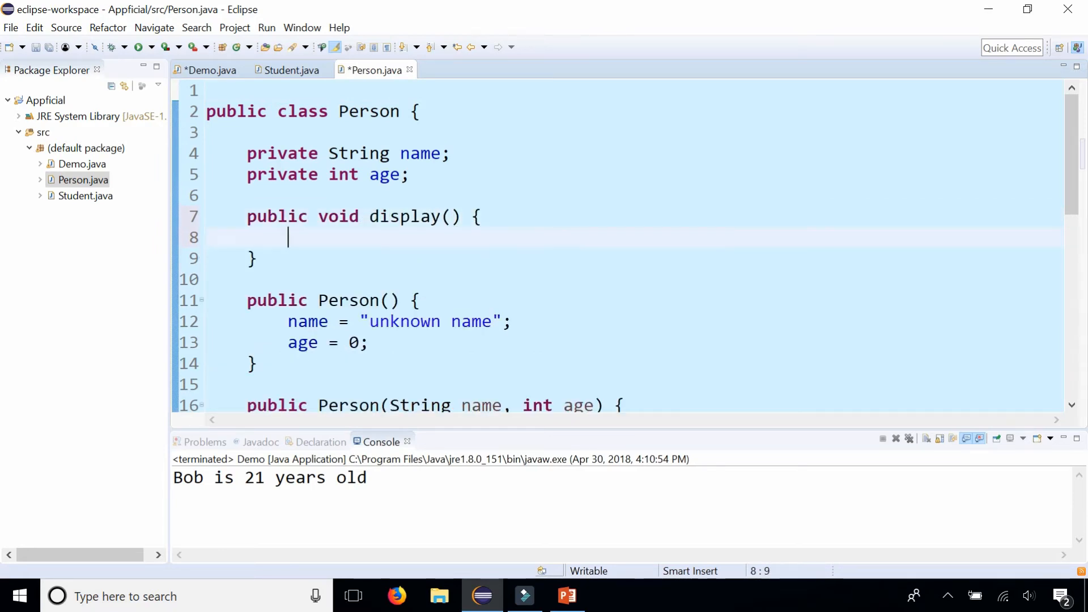
{"action": "type", "text": "System.out.println(p.getName() + \" is \" + p.getAge() + \" years old\");"}
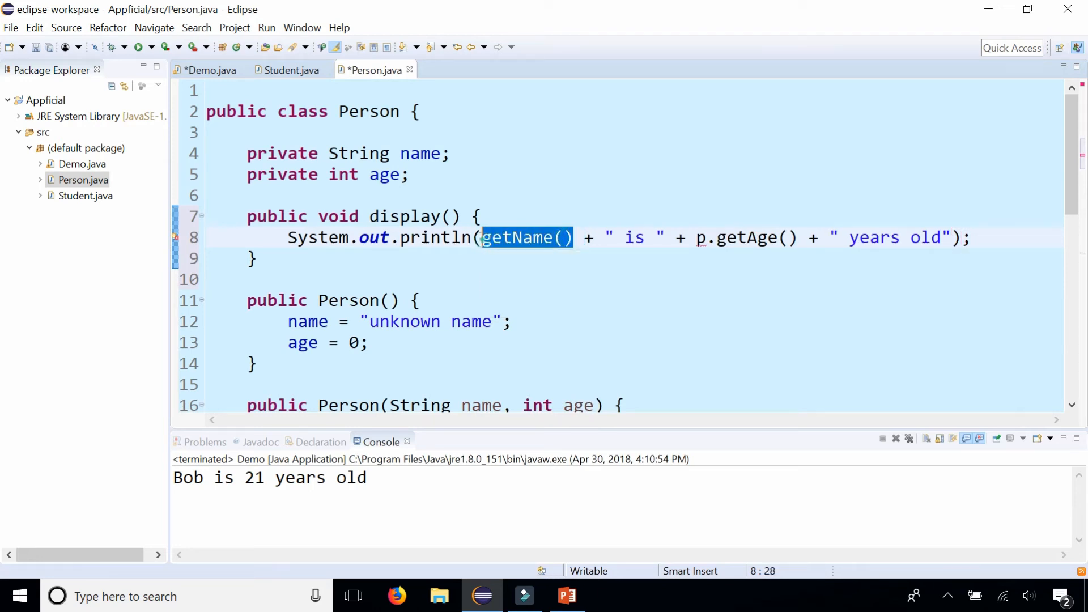
Replace getName() and getAge() with name and age, and save Person.java
{"action": "left_click", "coordinate": [260, 257]}
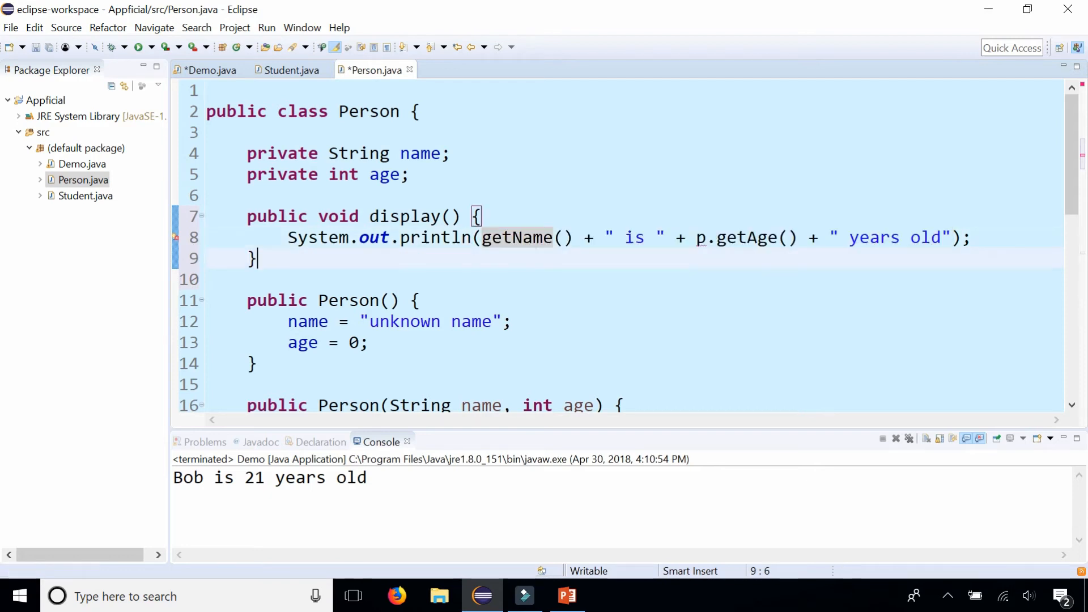
{"action": "left_click", "coordinate": [531, 238]}
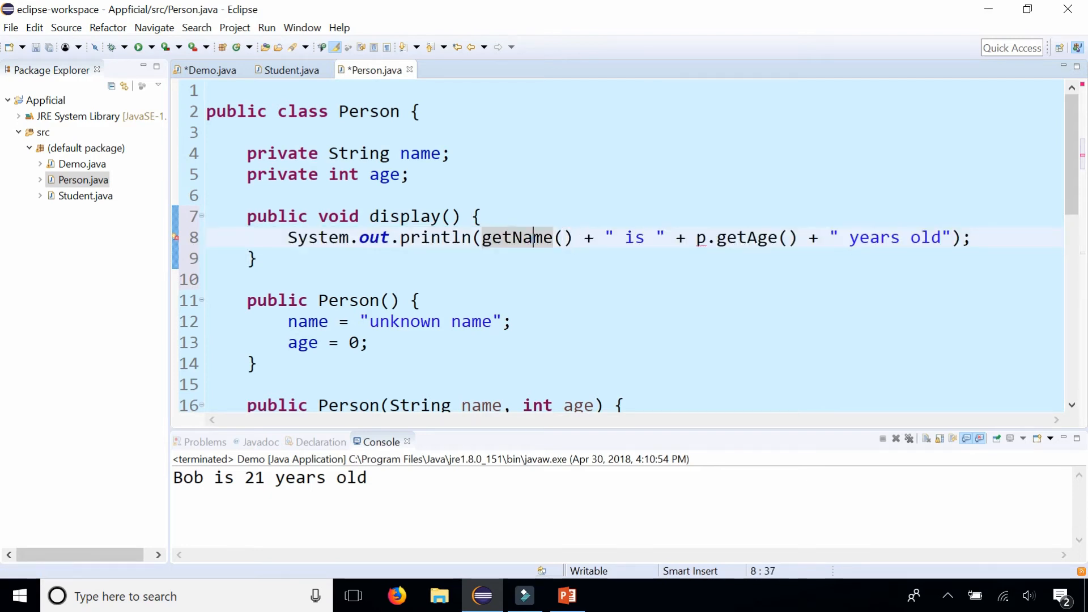
{"action": "type", "text": "name"}
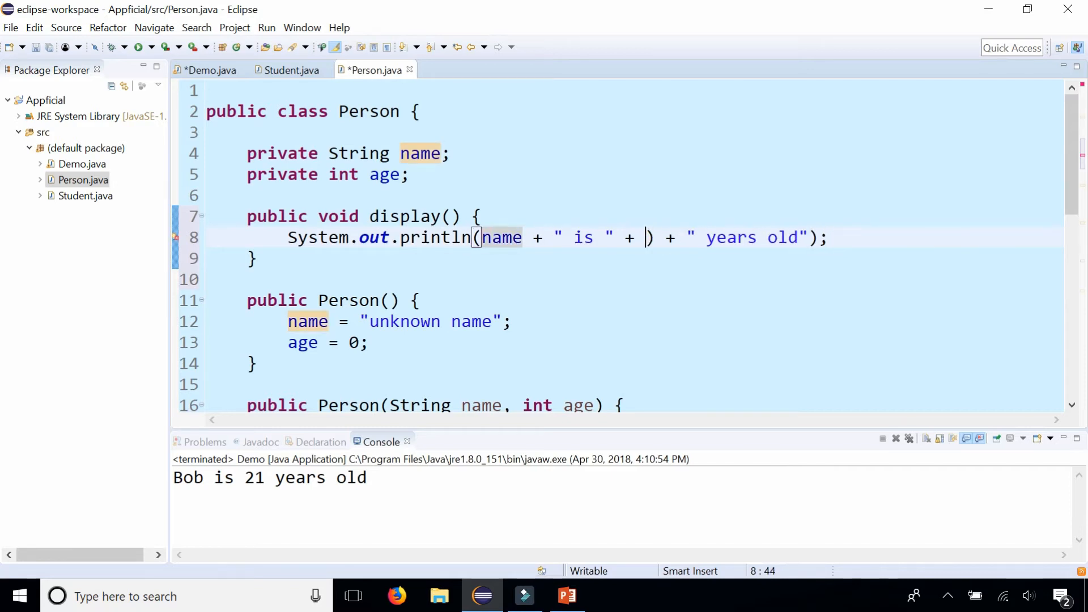
{"action": "type", "text": "age"}
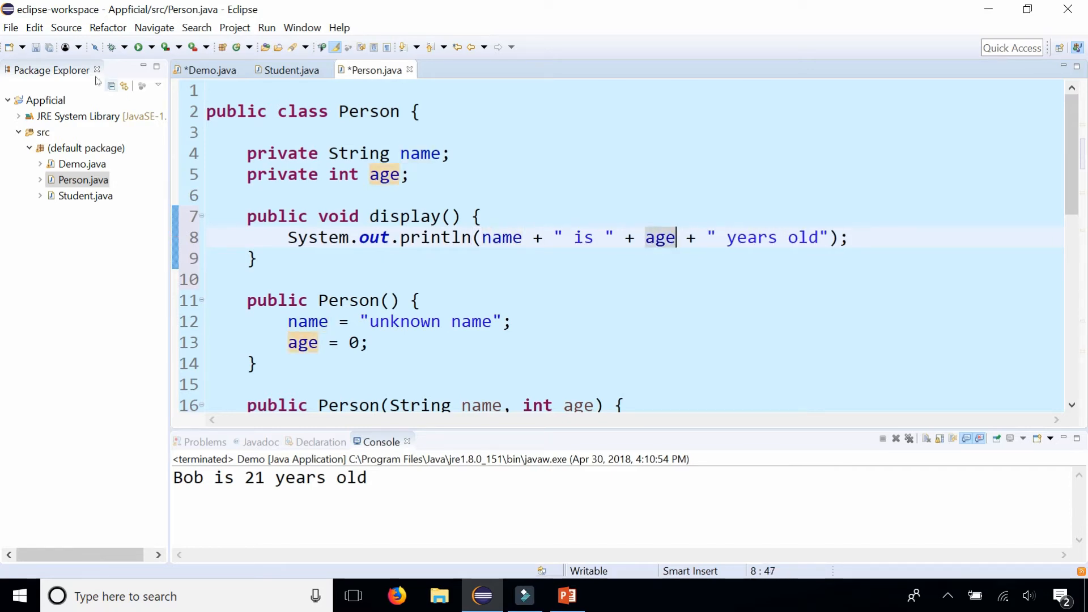
{"action": "key", "text": "ctrl+s"}
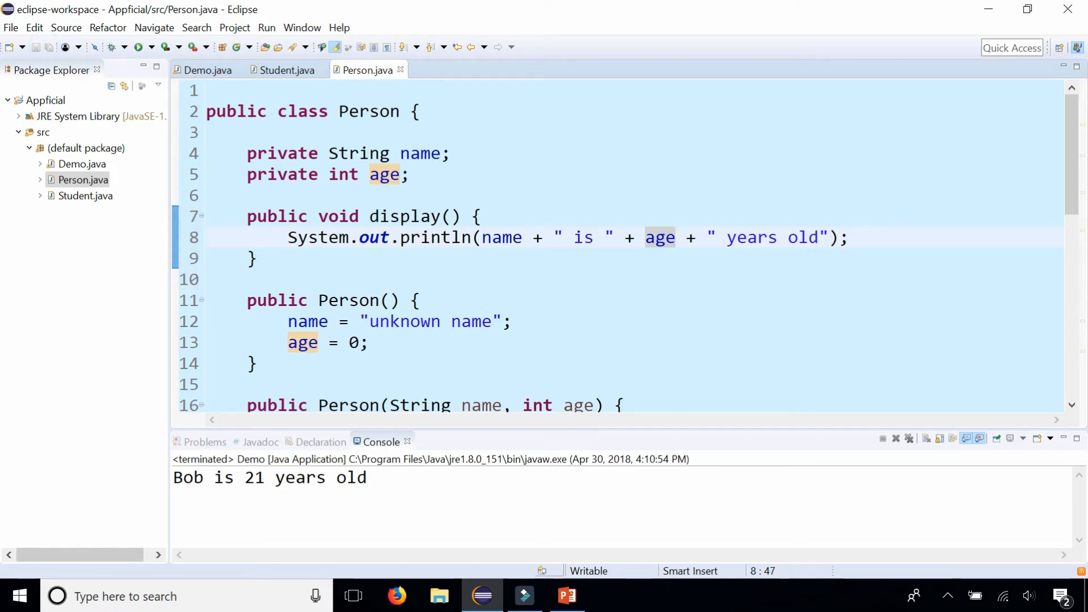
Add p.display(); to Demo's main and run it
{"action": "left_click", "coordinate": [206, 69]}
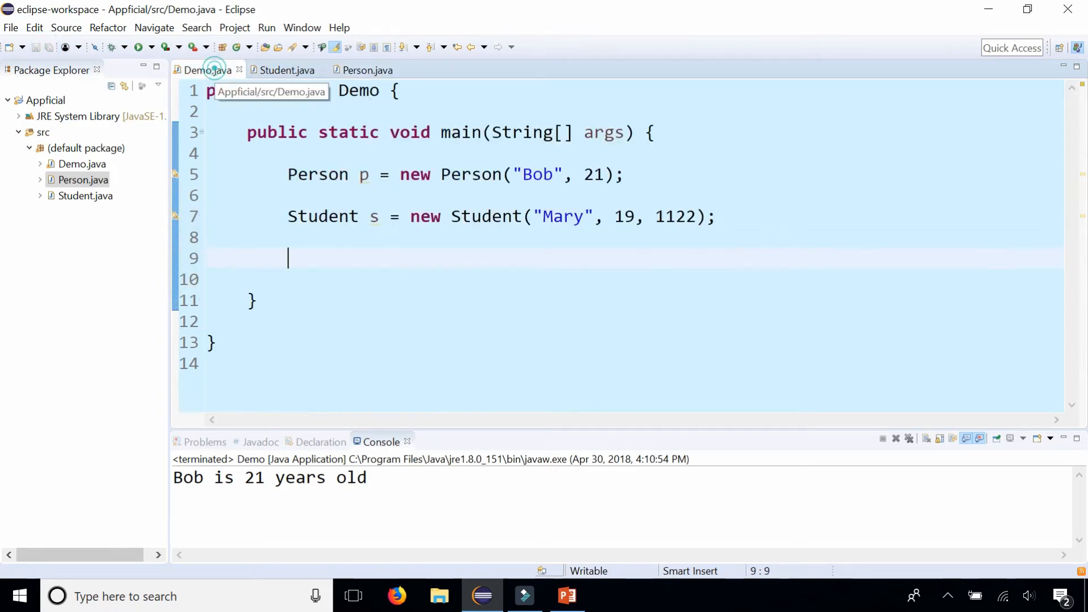
{"action": "type", "text": "p.di"}
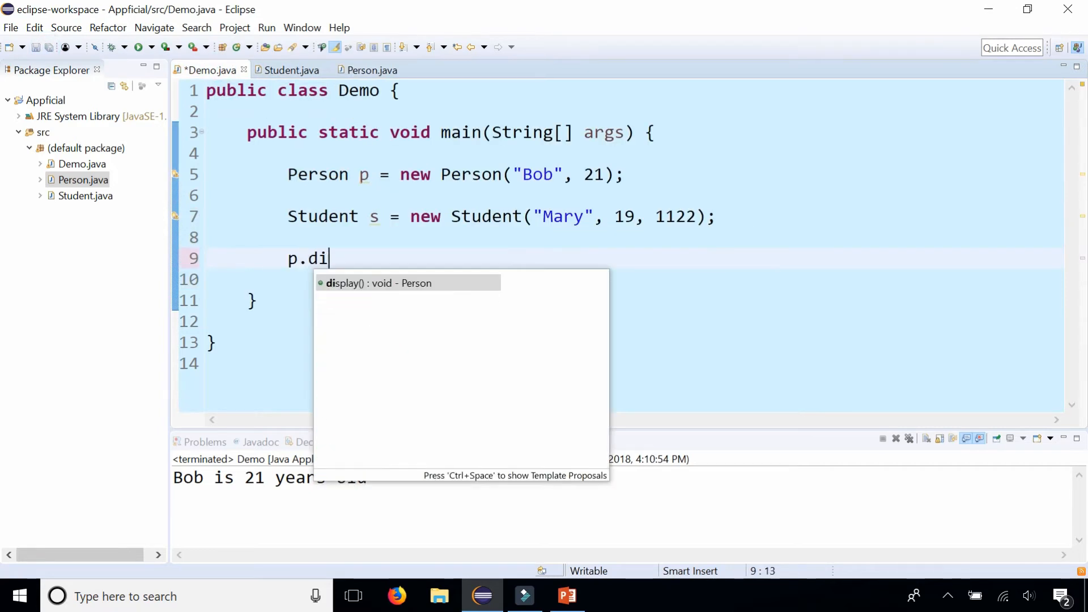
{"action": "key", "text": "Enter"}
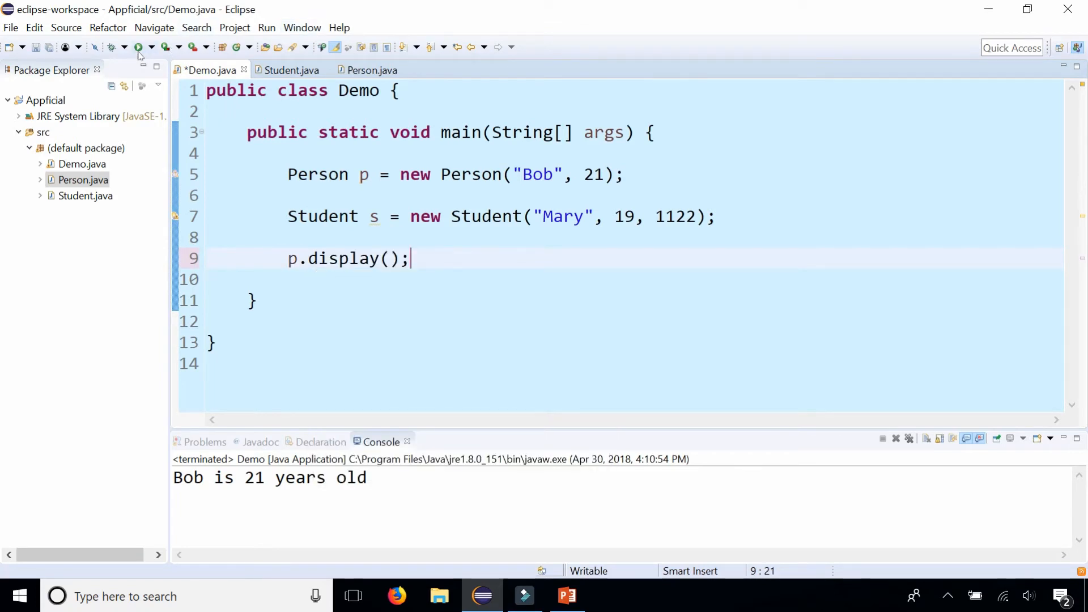
{"action": "left_click", "coordinate": [138, 46]}
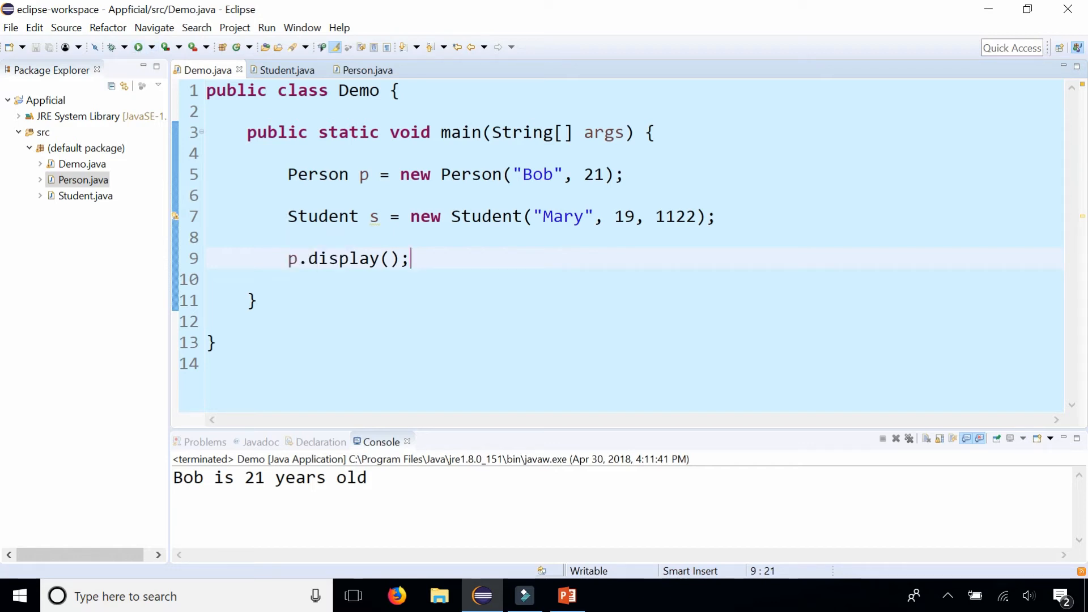
Add s.display(); and rerun Demo, then select the student ID 1122 in the output
{"action": "type", "text": "s"}
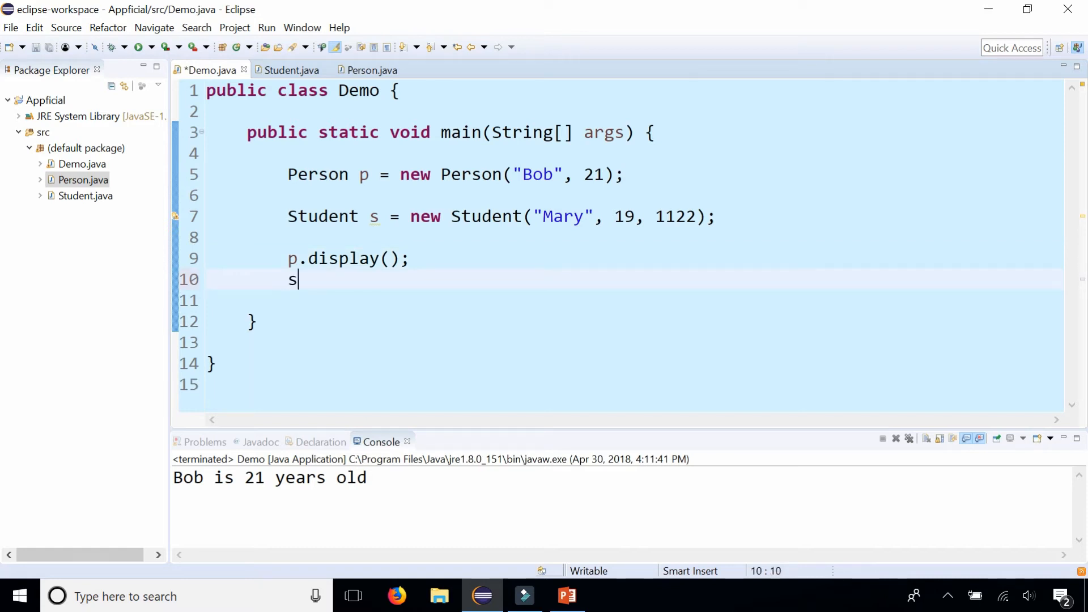
{"action": "type", "text": ".display();"}
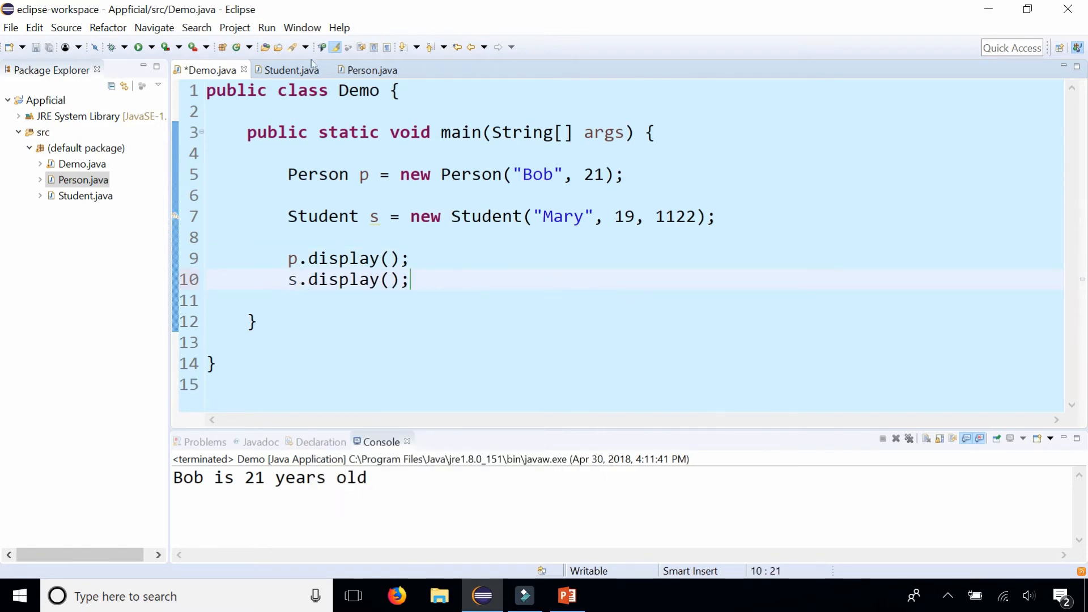
{"action": "left_click", "coordinate": [138, 46]}
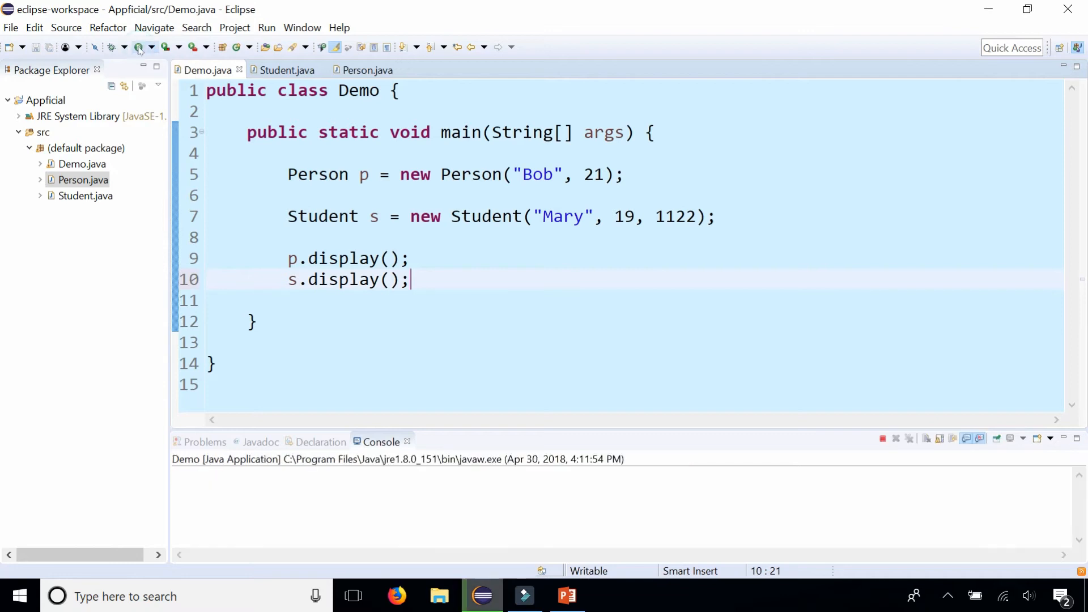
{"action": "left_click", "coordinate": [138, 47]}
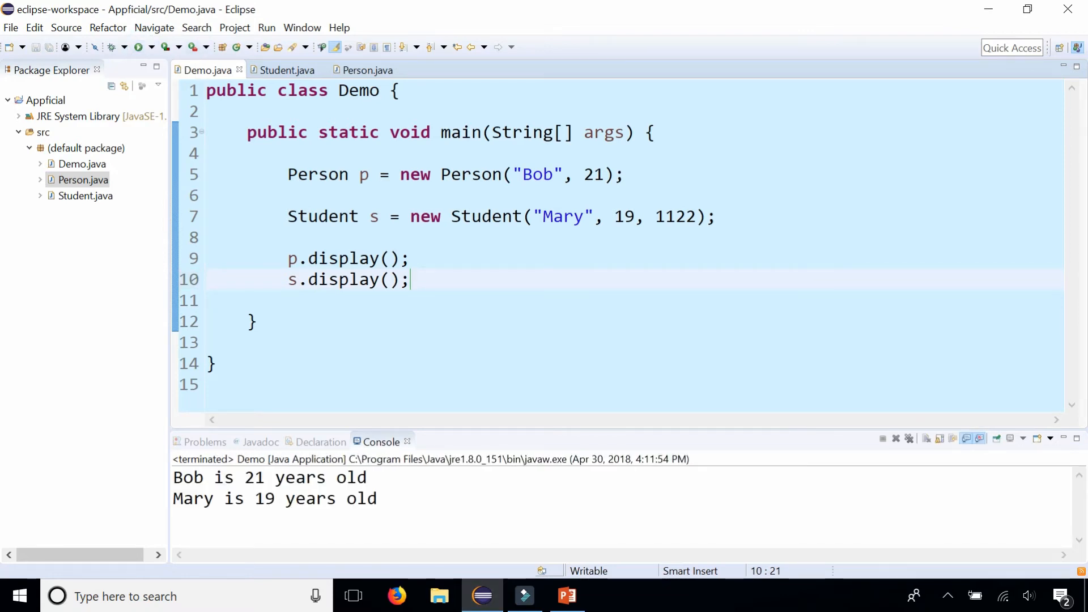
{"action": "double_click", "coordinate": [675, 216]}
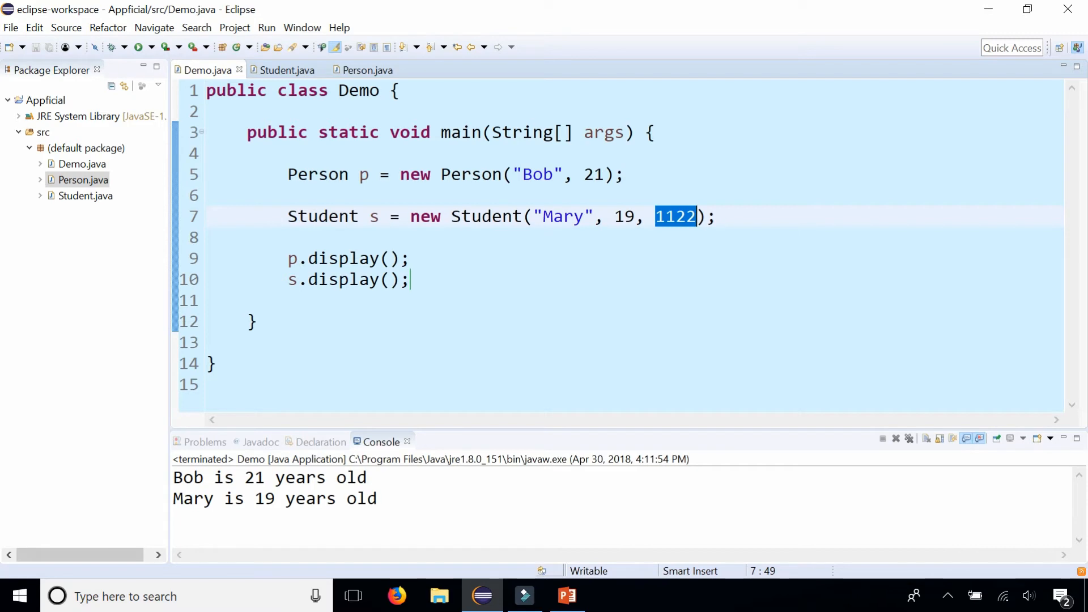
Review Person's display() method header before switching to Student.java
{"action": "left_click", "coordinate": [366, 70]}
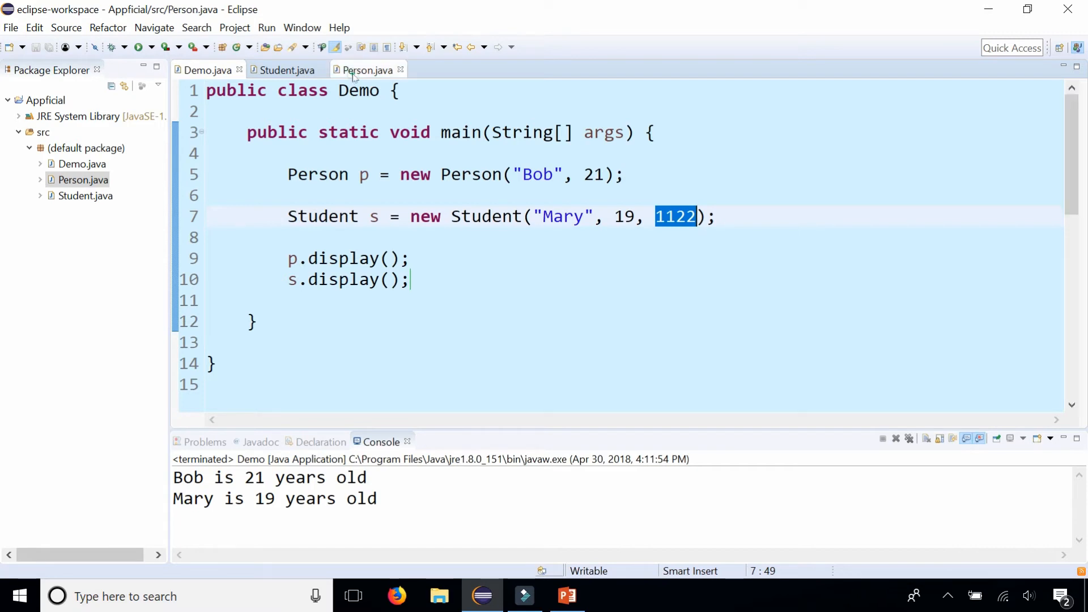
{"action": "left_click", "coordinate": [366, 71]}
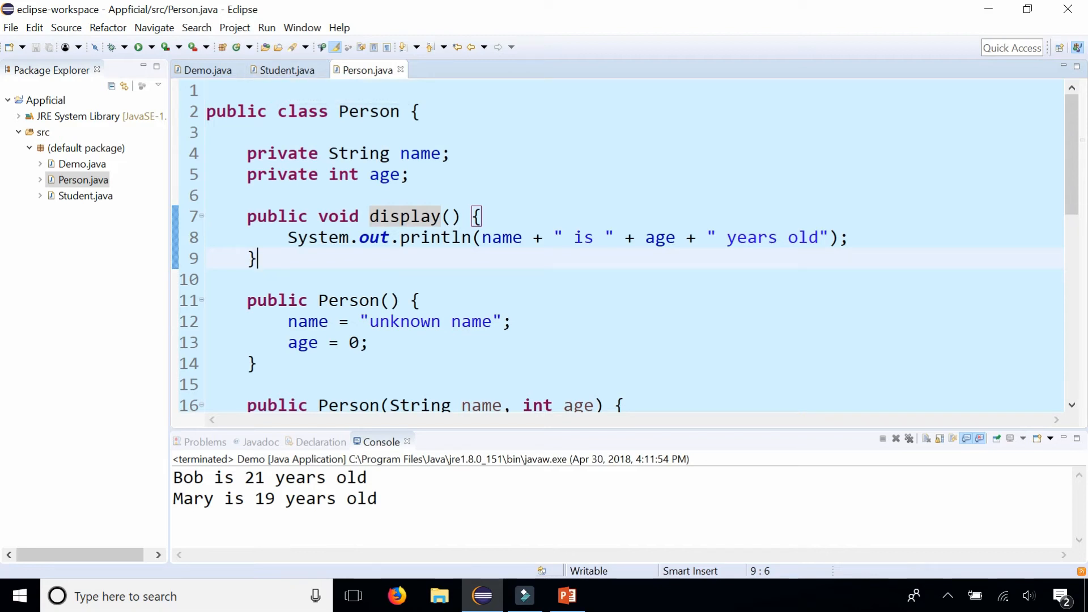
{"action": "left_click_drag", "start_coordinate": [247, 216], "coordinate": [480, 216]}
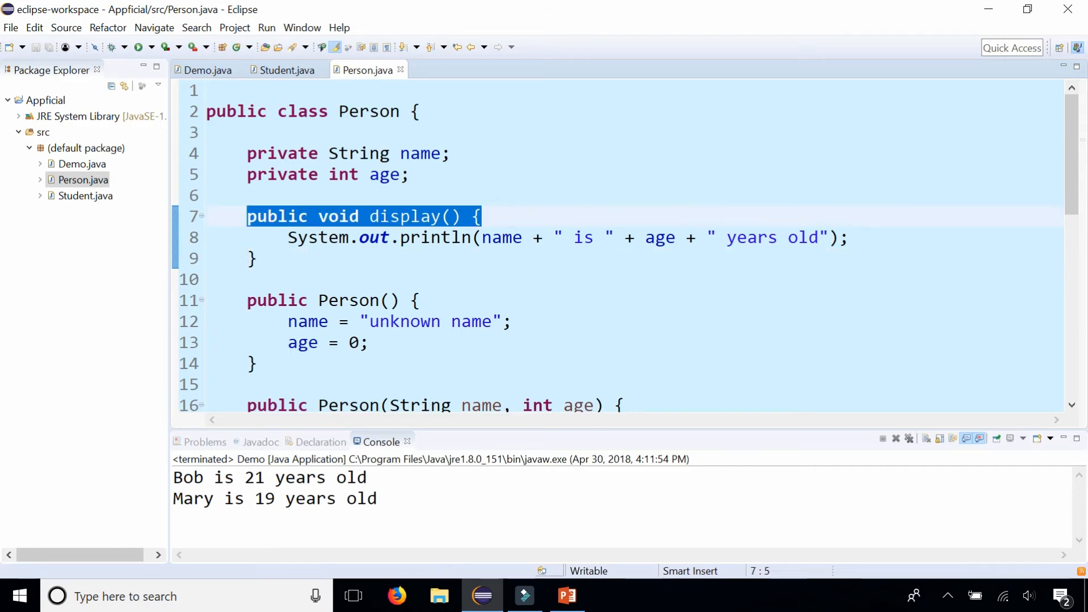
{"action": "left_click", "coordinate": [285, 70]}
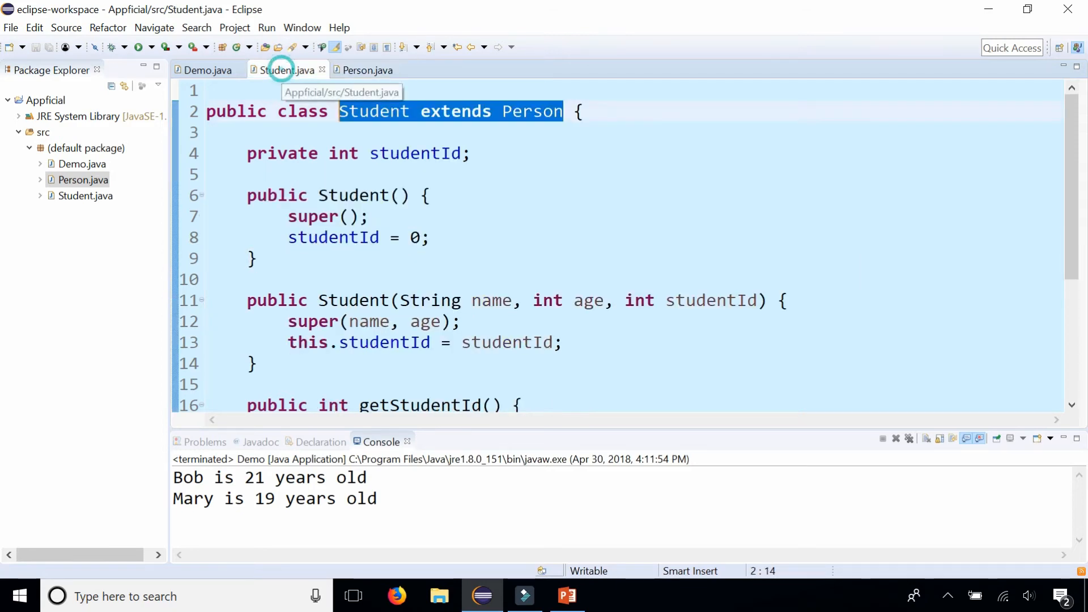
Write a public display() method in Student printing "SID: " + studentId
{"action": "type", "text": "public void display() {"}
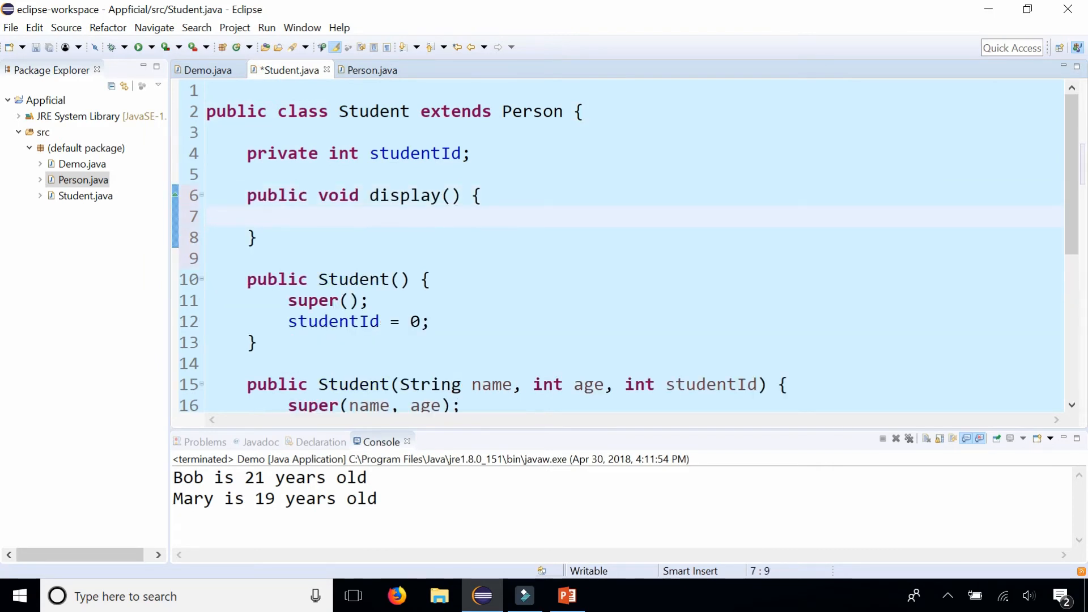
{"action": "type", "text": "System.out.println(x);"}
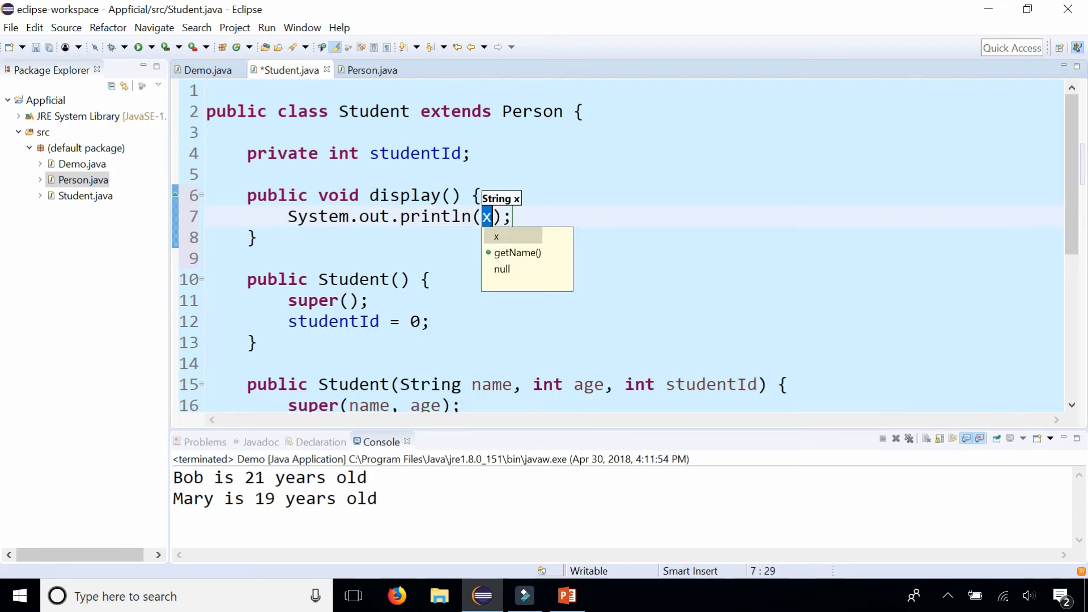
{"action": "type", "text": "\"S"}
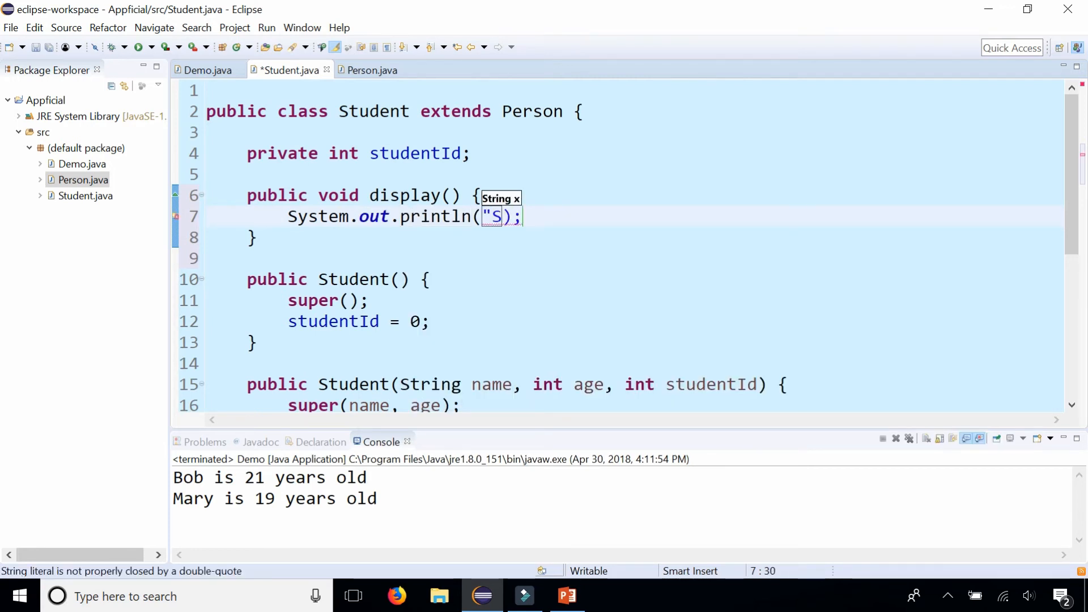
{"action": "type", "text": "ID: \" +"}
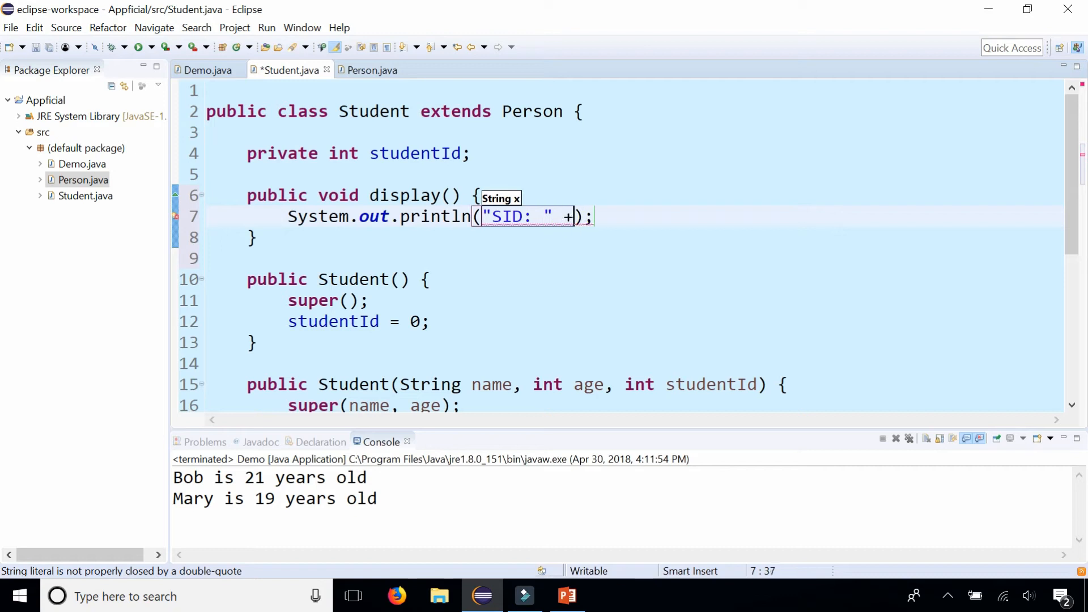
{"action": "type", "text": "studentId"}
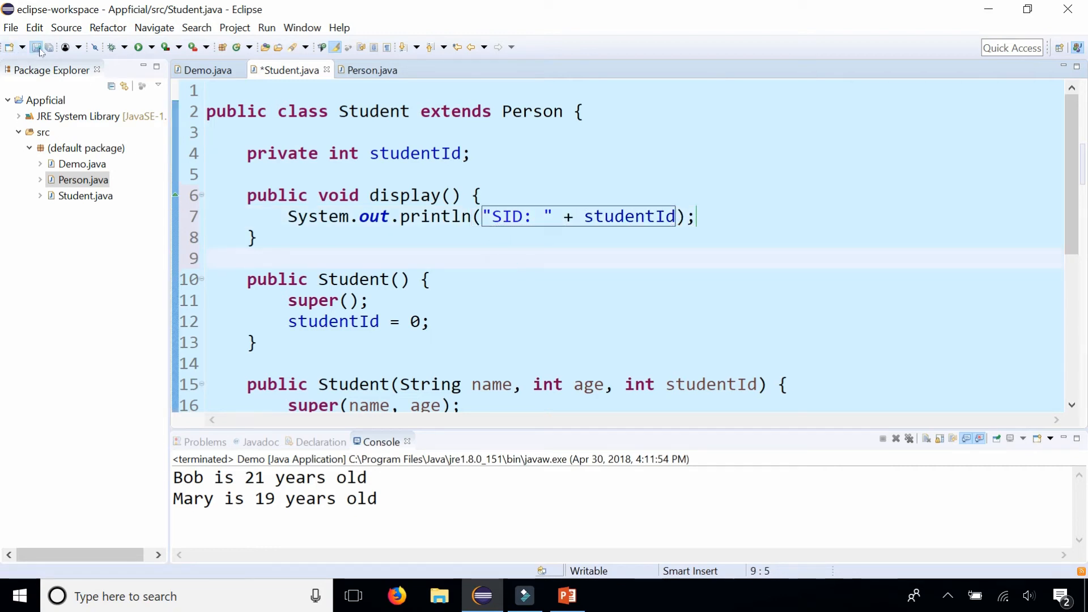
Rerun Demo to show 'Bob is 21 years old' and 'SID: 1122', then return to Student.java
{"action": "left_click", "coordinate": [206, 70]}
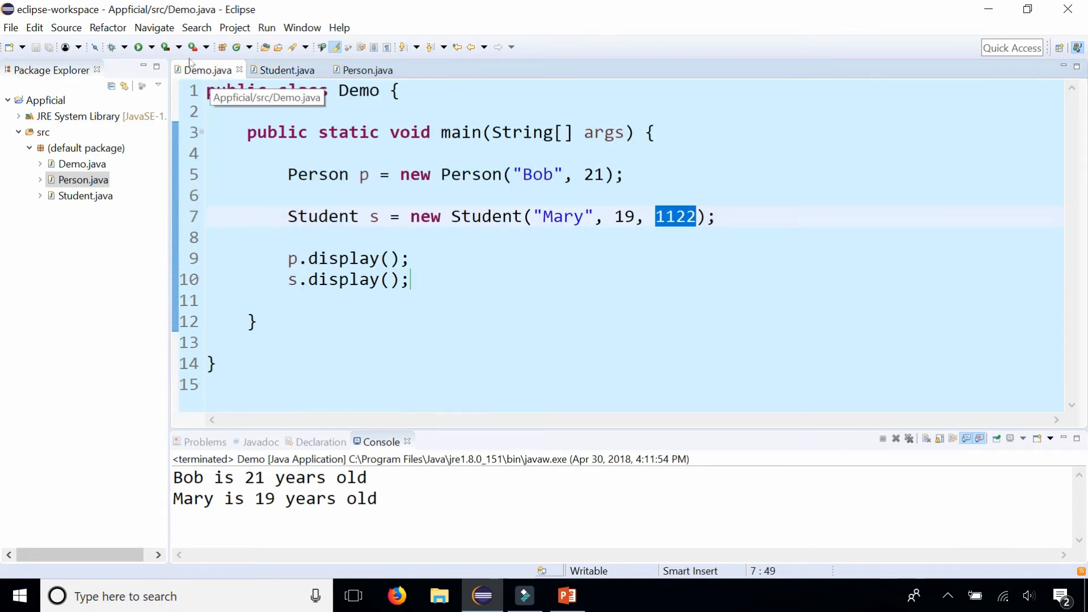
{"action": "left_click", "coordinate": [142, 47]}
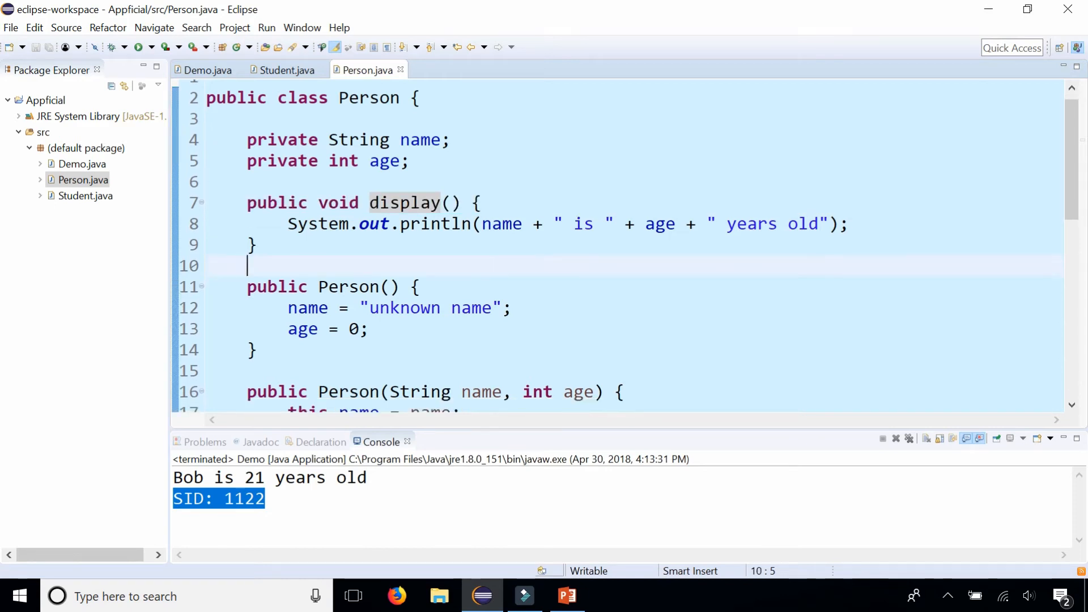
{"action": "left_click", "coordinate": [285, 70]}
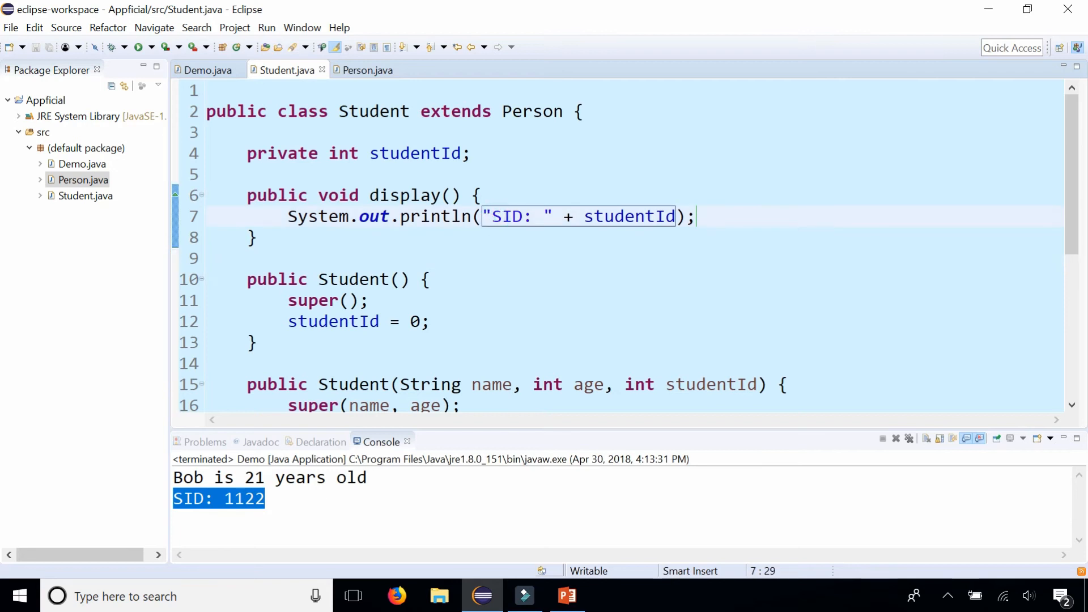
Add a println using getName() and getAge() before the SID line in Student.display(), and save
{"action": "type", "text": "Ssy"}
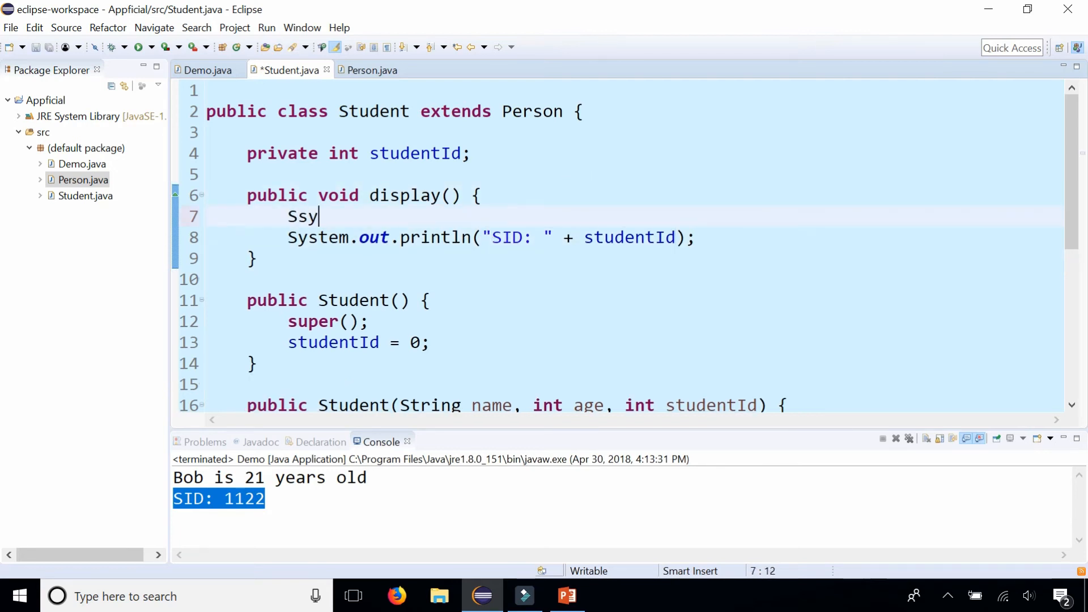
{"action": "key", "text": "Backspace"}
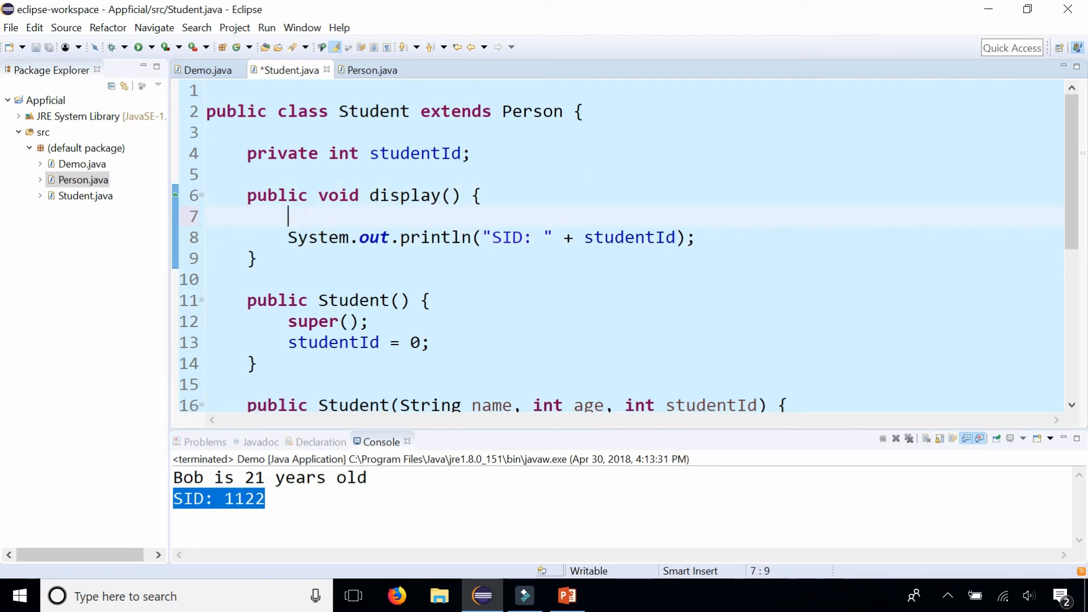
{"action": "left_click", "coordinate": [205, 70]}
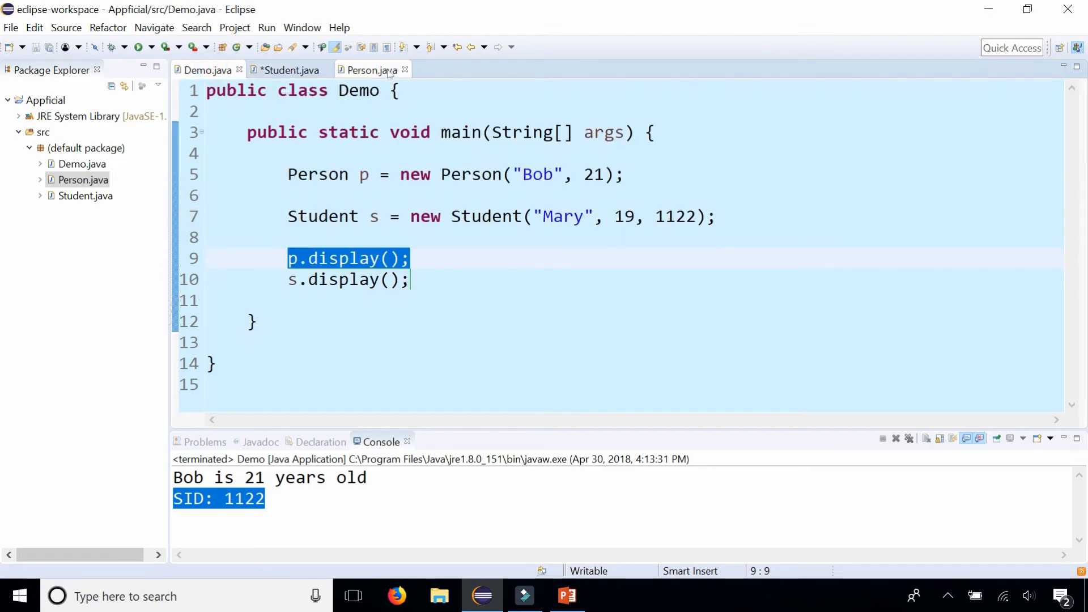
{"action": "left_click", "coordinate": [370, 70]}
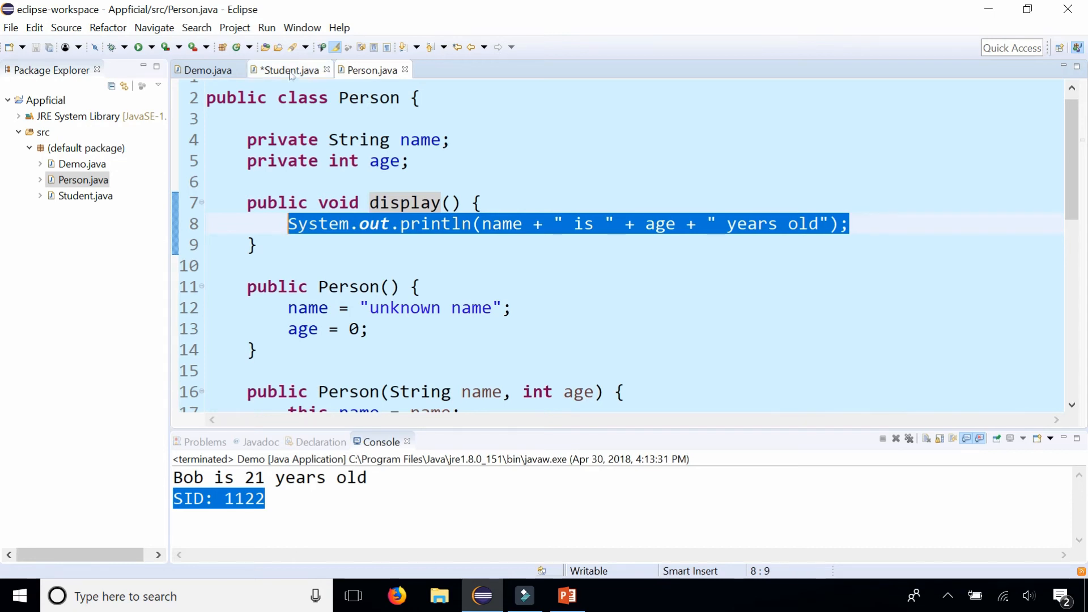
{"action": "left_click", "coordinate": [286, 70]}
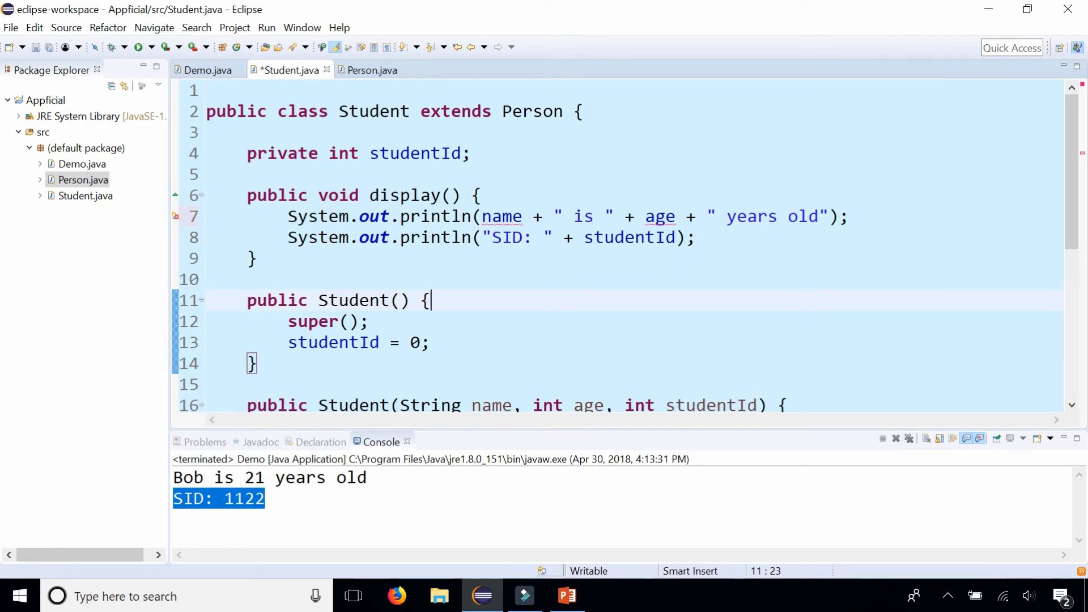
{"action": "type", "text": "getAge"}
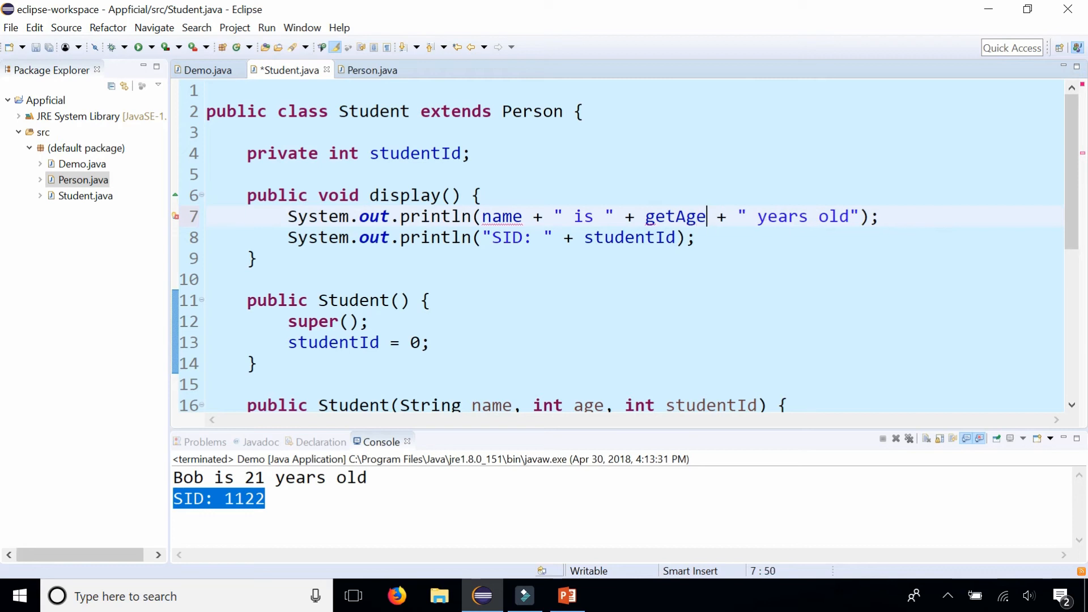
{"action": "type", "text": "()"}
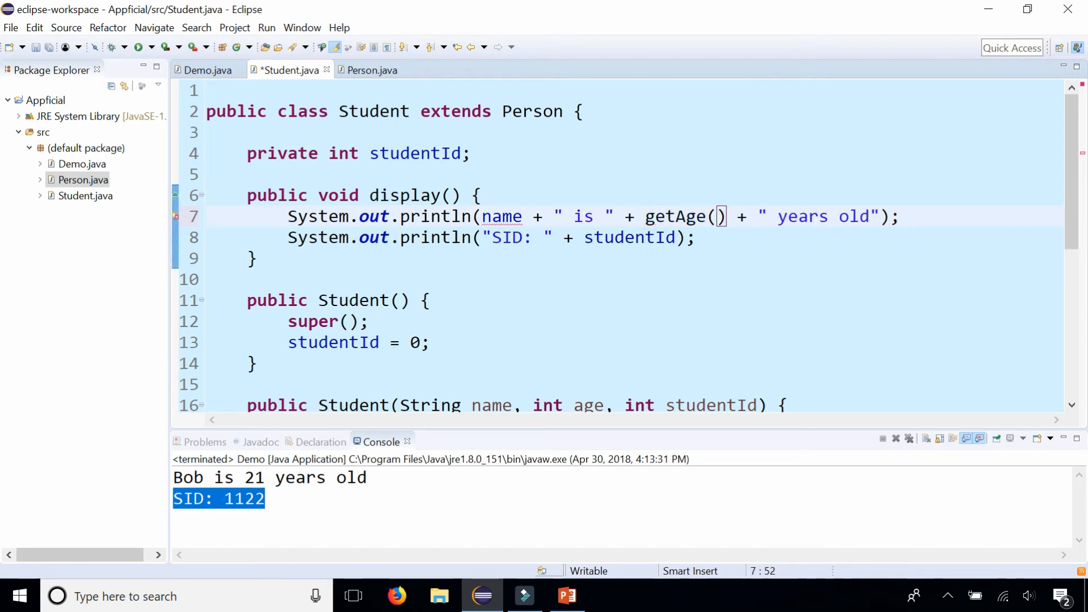
{"action": "type", "text": "get"}
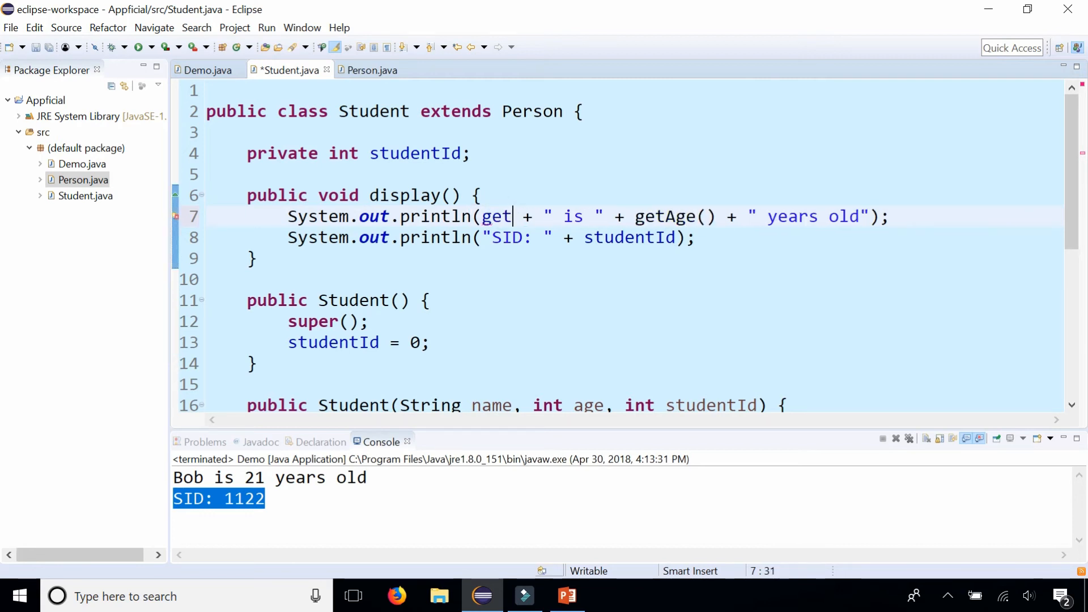
{"action": "type", "text": "Name()"}
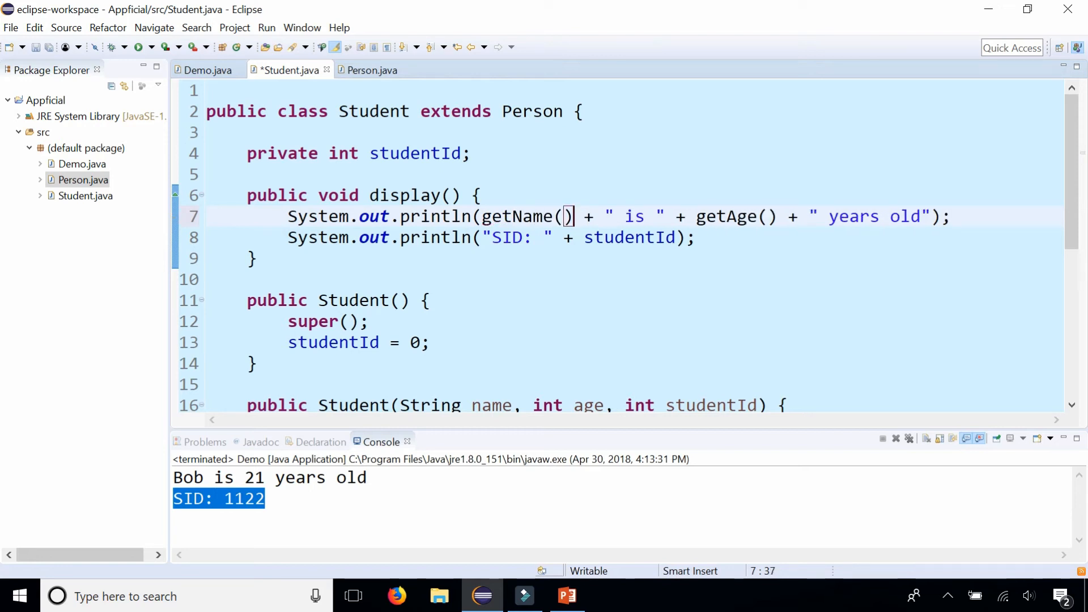
{"action": "left_click", "coordinate": [47, 47]}
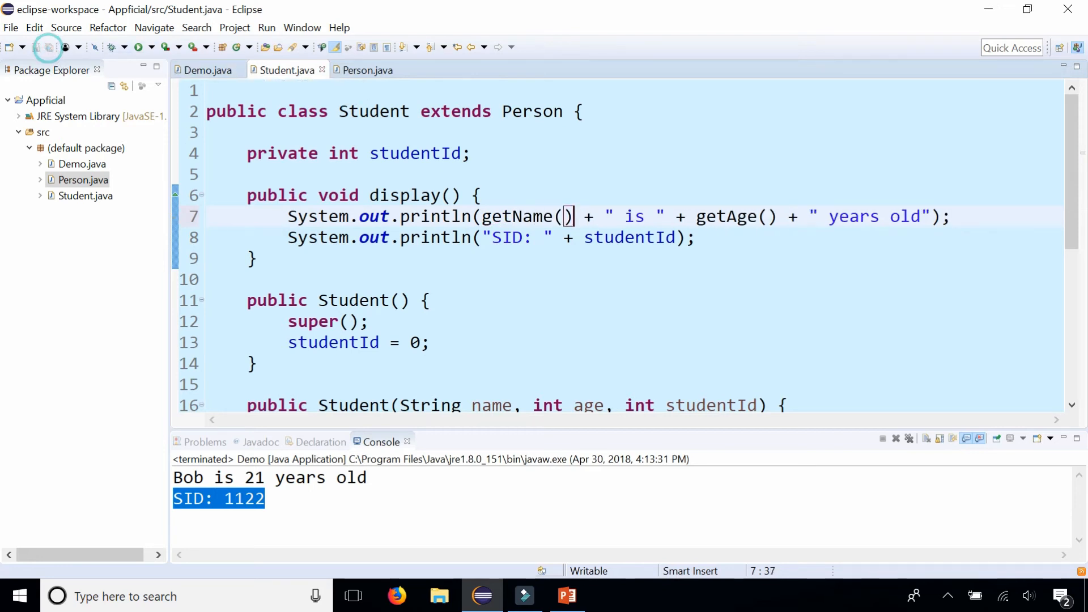
Rerun Demo to print Bob's line, 'Mary is 19 years old' and 'SID: 1122', then return to Student.java
{"action": "left_click", "coordinate": [207, 71]}
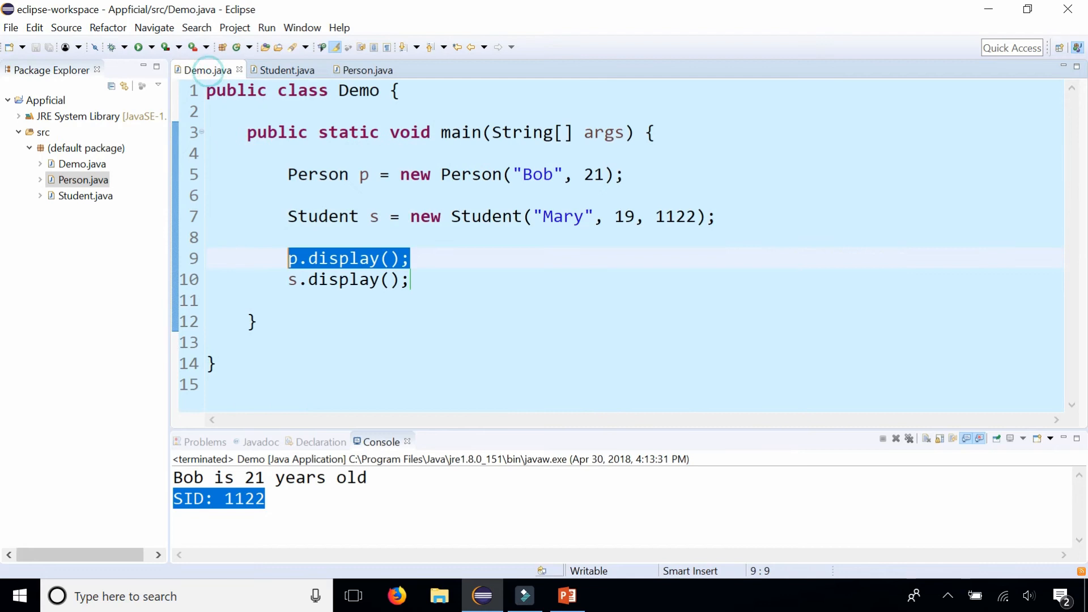
{"action": "left_click", "coordinate": [139, 46]}
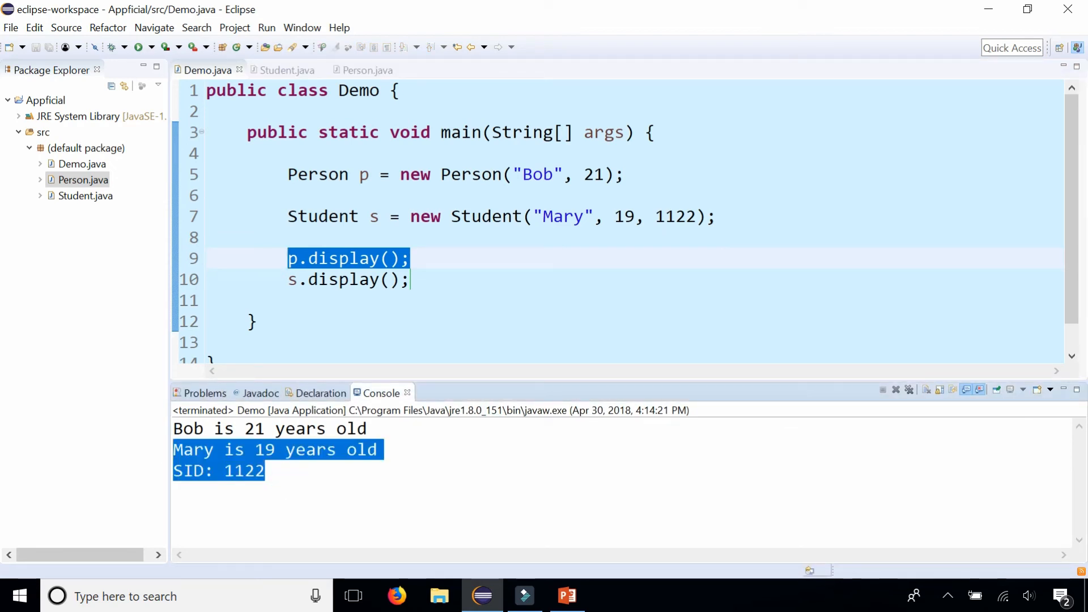
{"action": "left_click", "coordinate": [285, 69]}
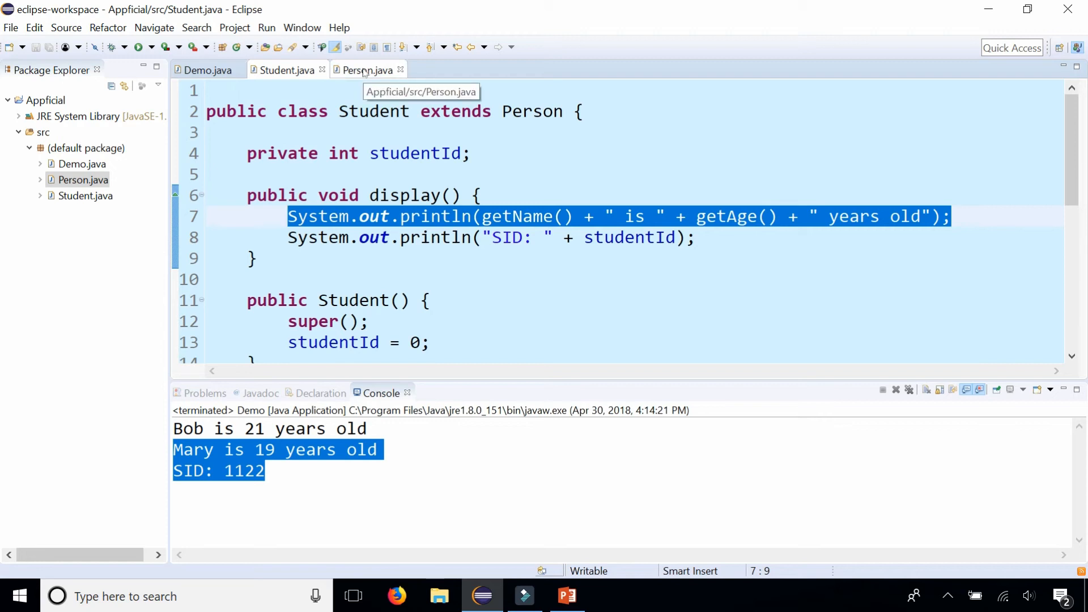
Replace Student's name/age println with super.display(); and highlight the SID print statement
{"action": "left_click", "coordinate": [366, 71]}
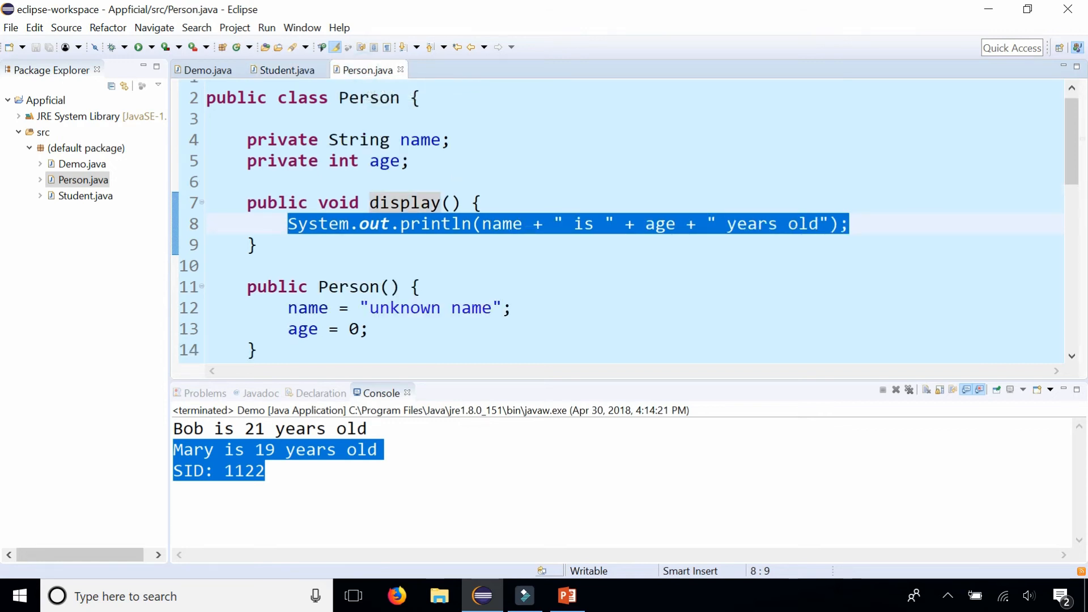
{"action": "left_click", "coordinate": [284, 69]}
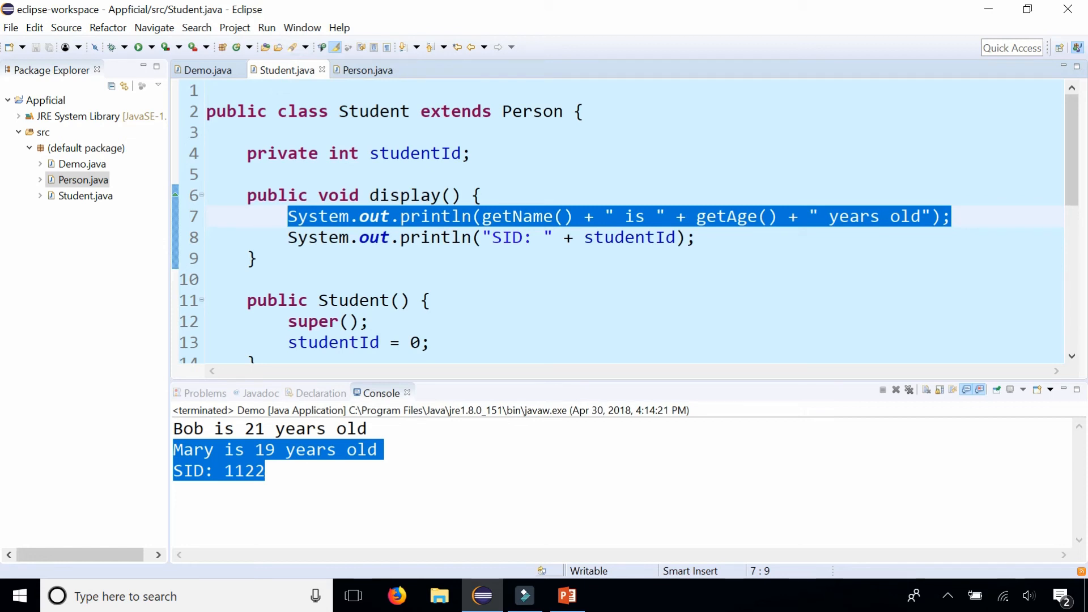
{"action": "type", "text": "super"}
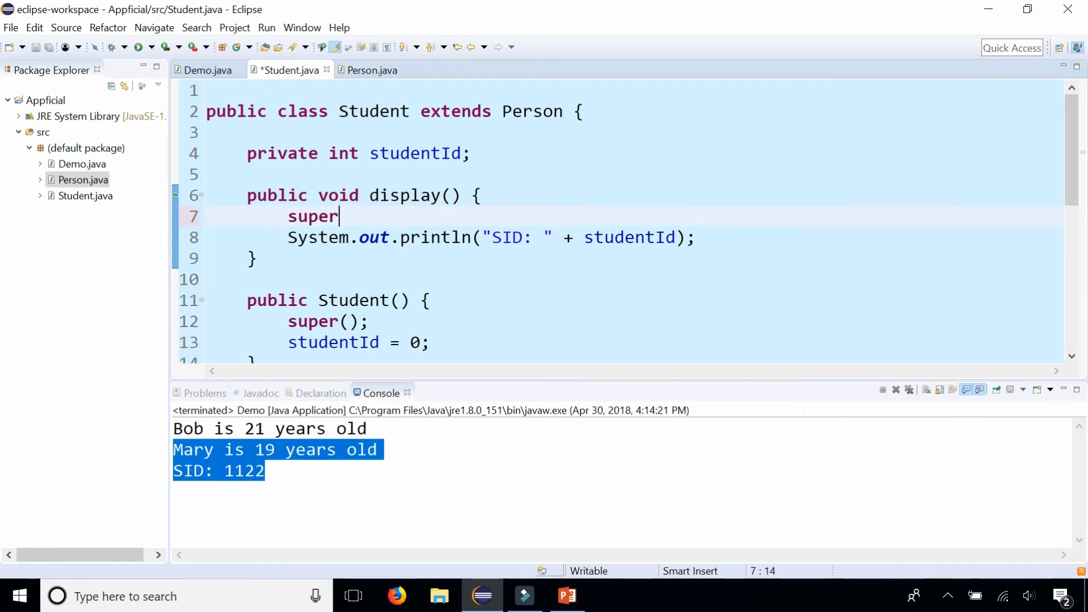
{"action": "type", "text": ".displa"}
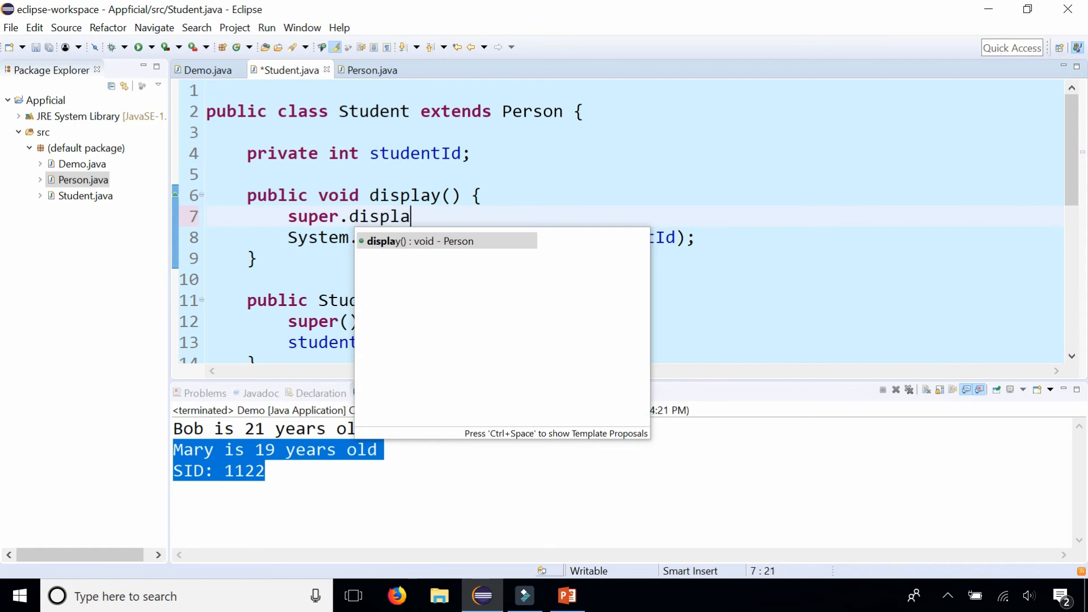
{"action": "type", "text": "y();"}
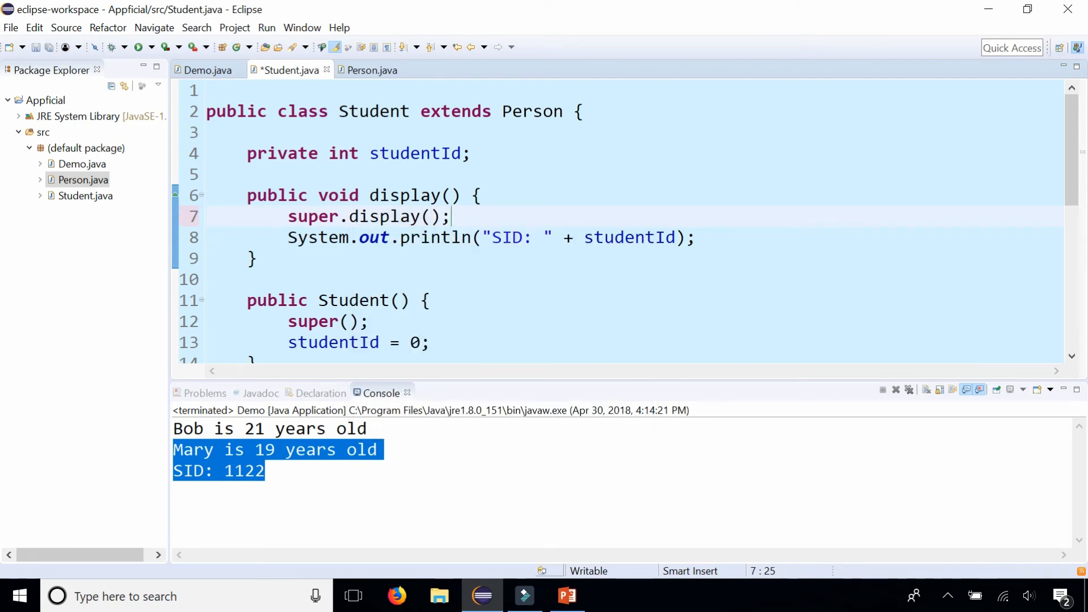
{"action": "left_click_drag", "start_coordinate": [449, 216], "coordinate": [340, 216]}
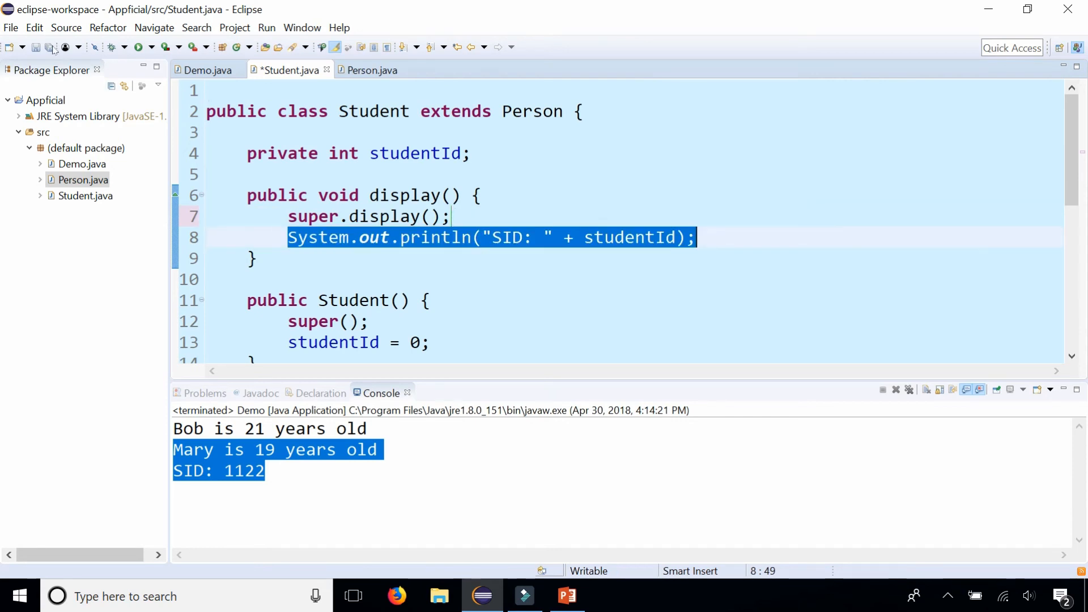
Rerun Demo and highlight the output lines: Bob is 21, Mary is 19, SID: 1122
{"action": "left_click", "coordinate": [206, 70]}
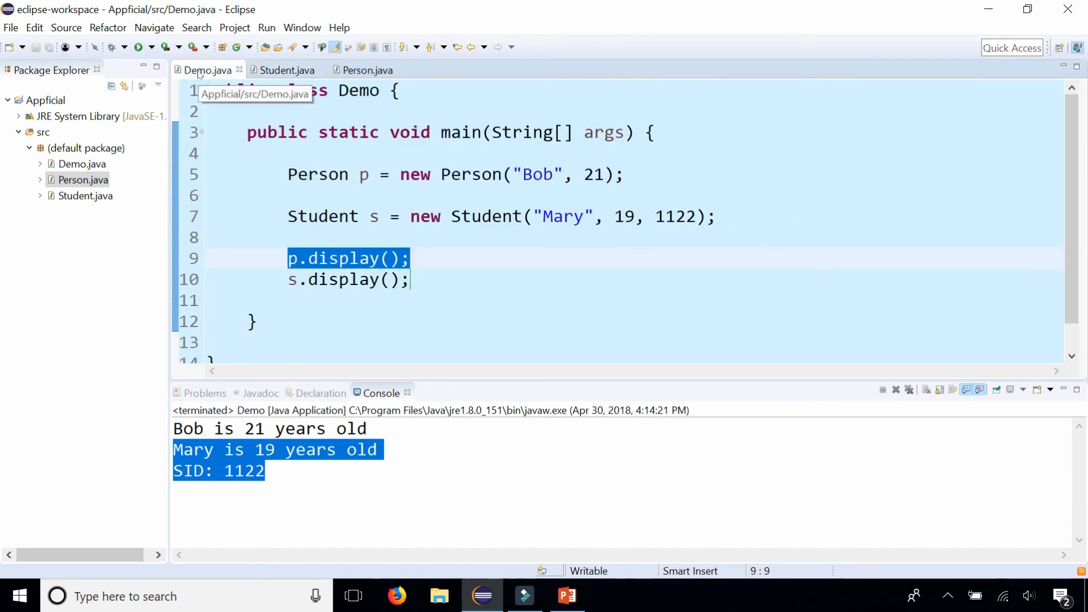
{"action": "mouse_move", "coordinate": [139, 47]}
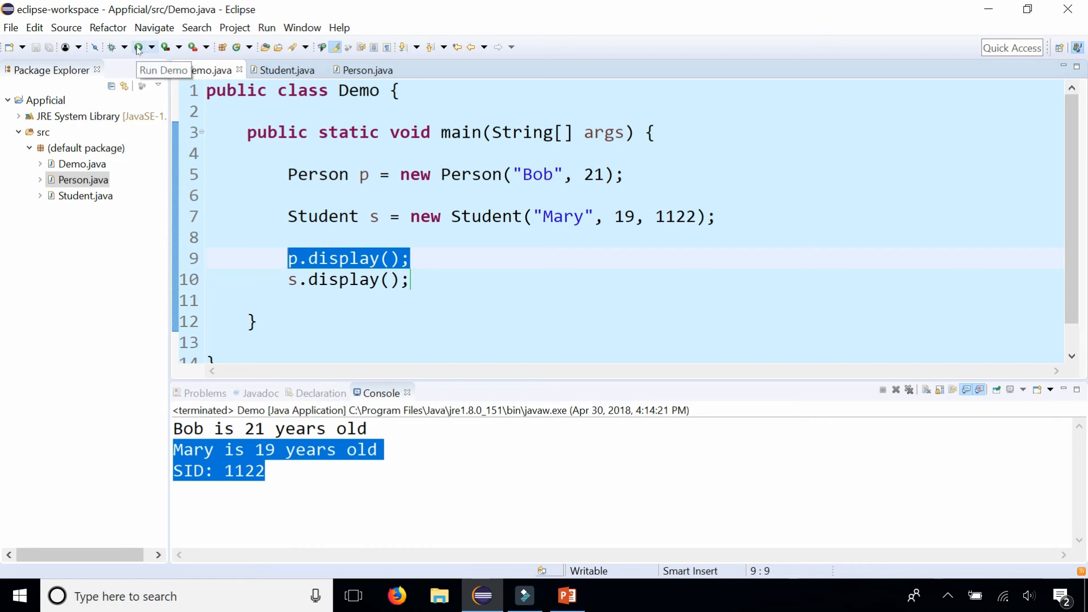
{"action": "left_click", "coordinate": [138, 47]}
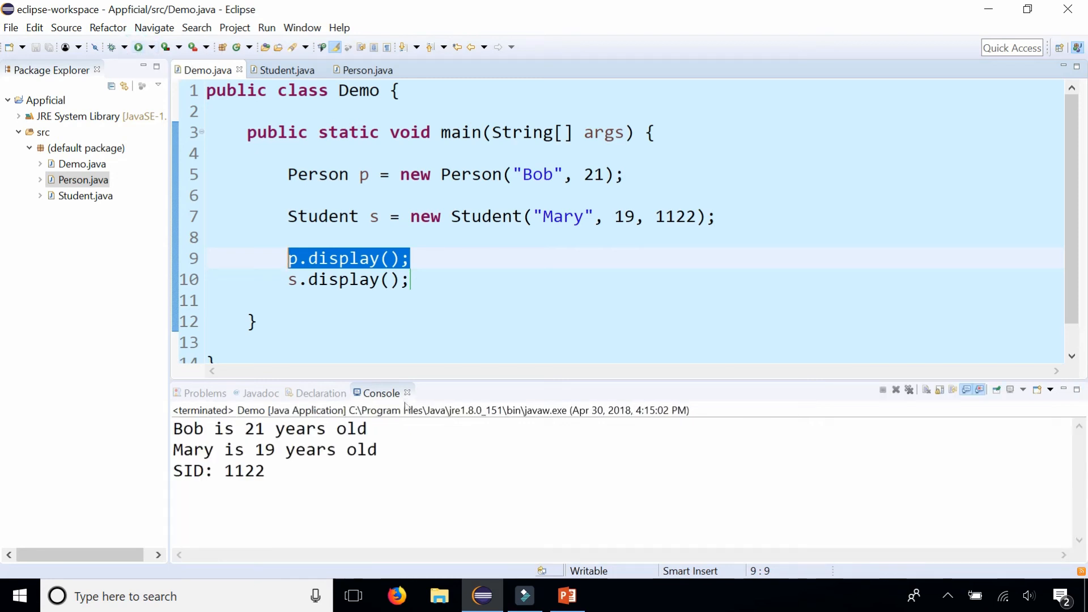
{"action": "double_click", "coordinate": [269, 428]}
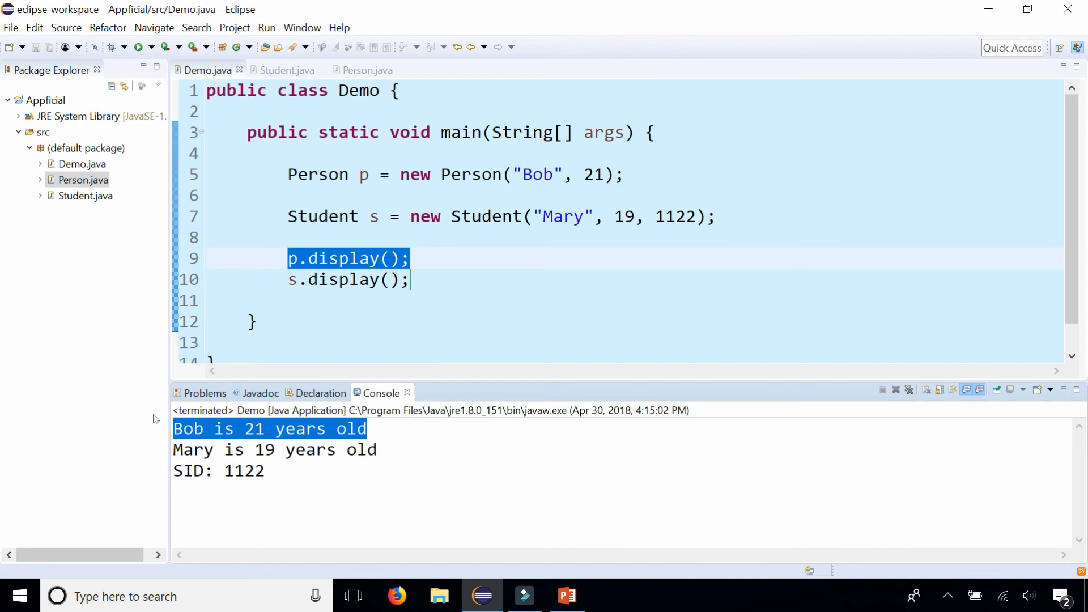
{"action": "double_click", "coordinate": [353, 279]}
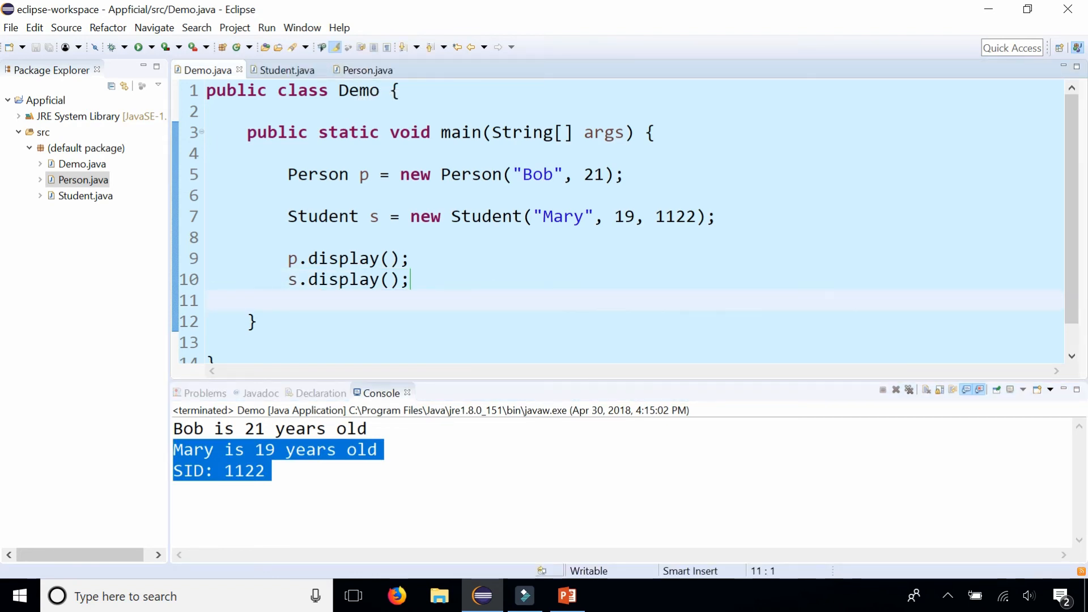
{"action": "left_click", "coordinate": [364, 70]}
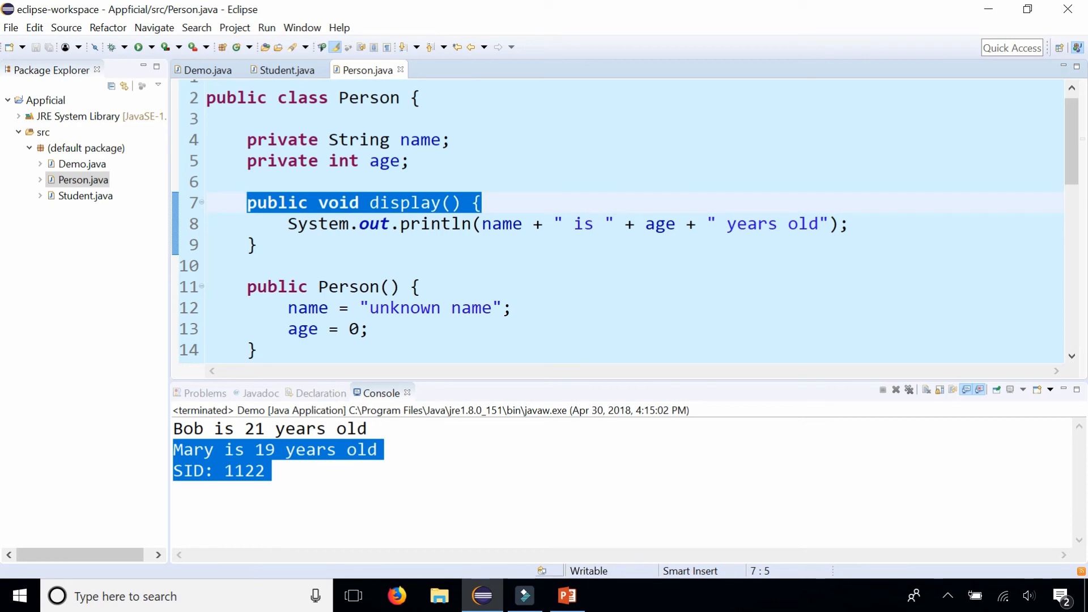
{"action": "left_click", "coordinate": [284, 69]}
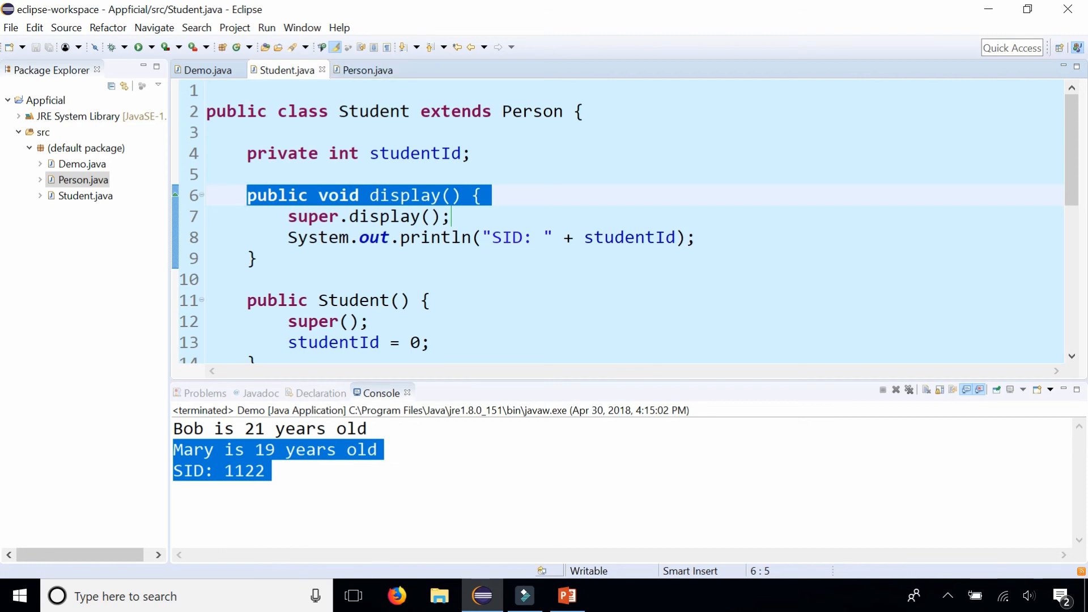
{"action": "left_click", "coordinate": [207, 69]}
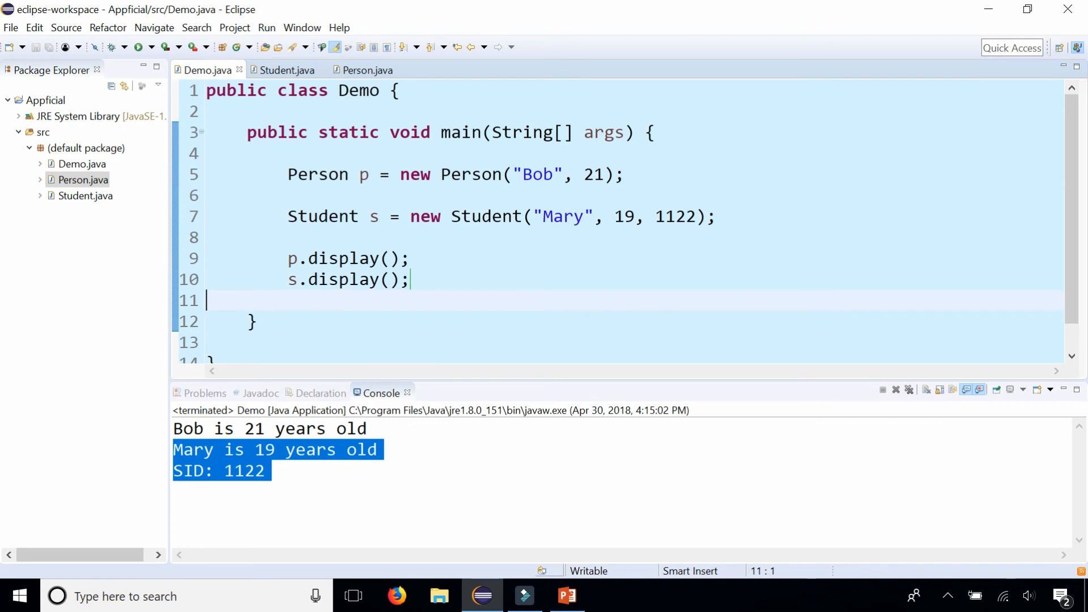